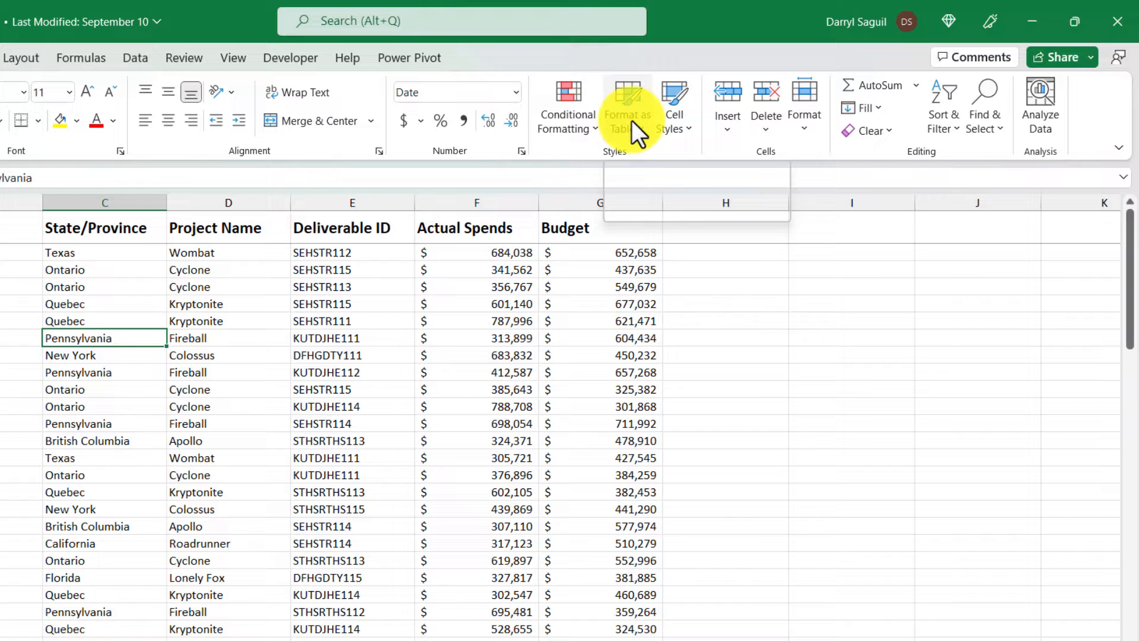
# Step: Format the project data range A1:G100 as a table with headers
pyautogui.click(627, 104)
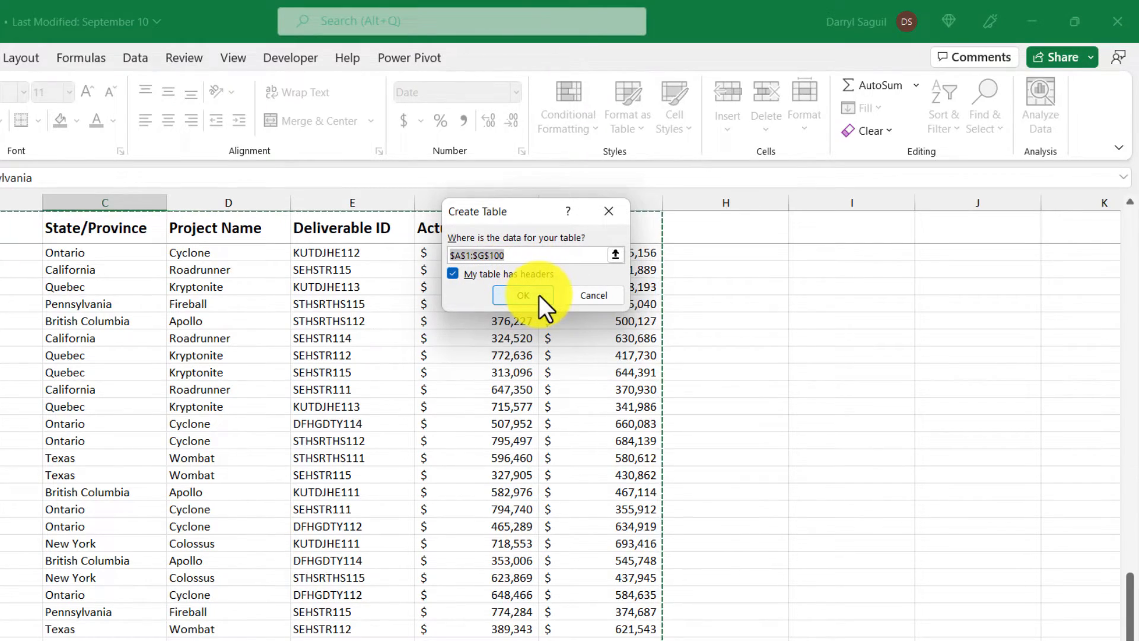
pyautogui.click(523, 295)
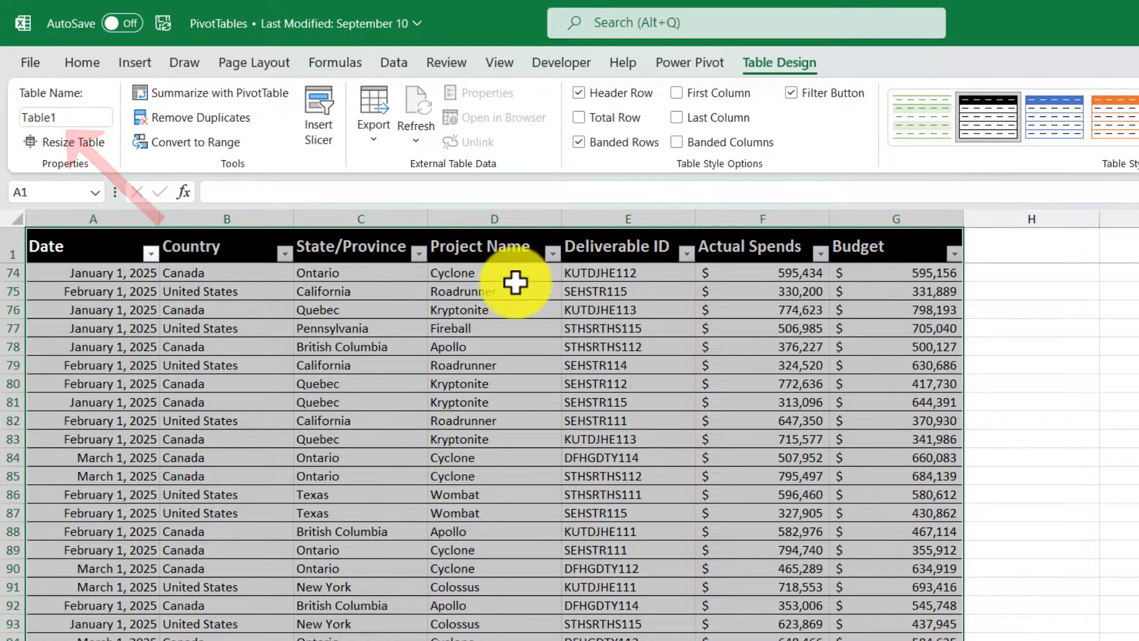
# Step: Rename Table1 to ProjectData in the Table Name box
pyautogui.click(66, 118)
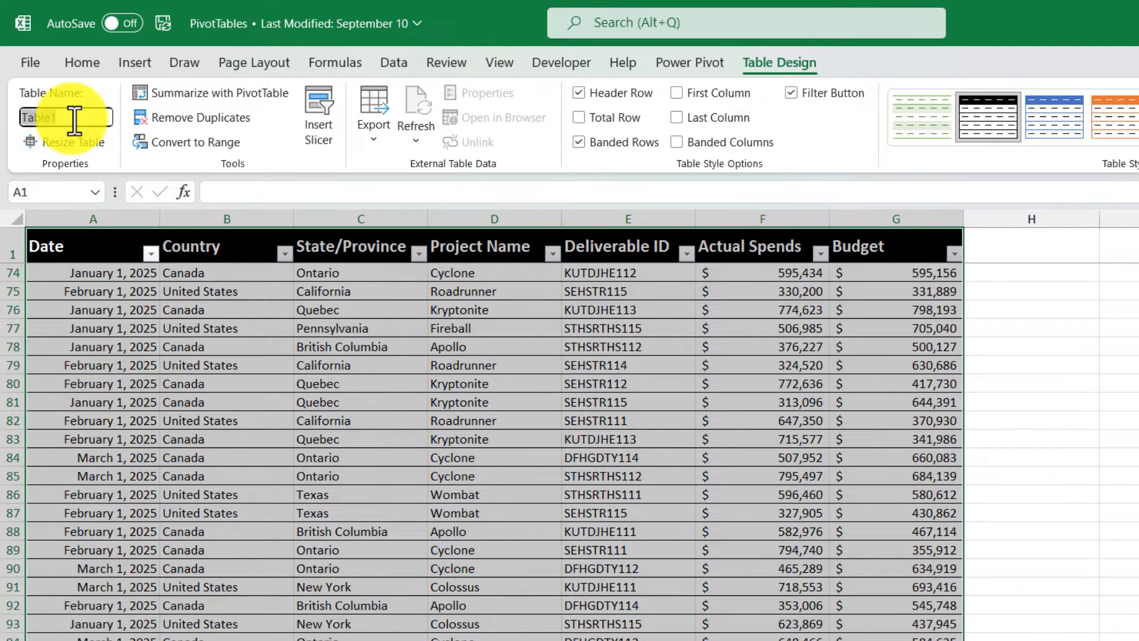
pyautogui.write('ProjectData')
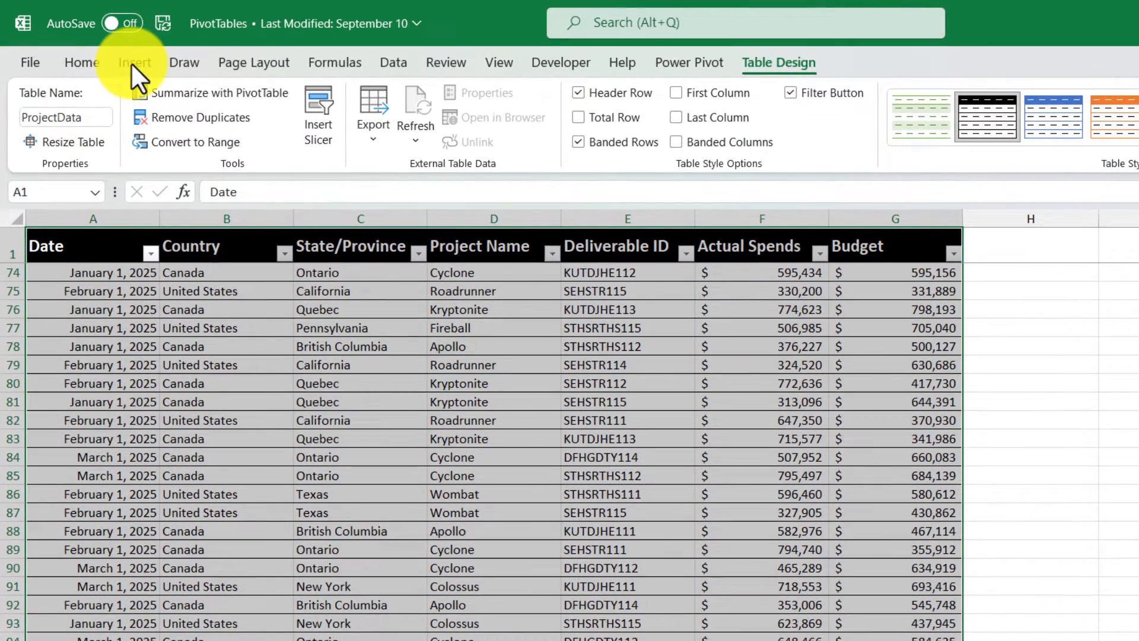
# Step: Insert a PivotTable from ProjectData onto a new worksheet
pyautogui.click(135, 63)
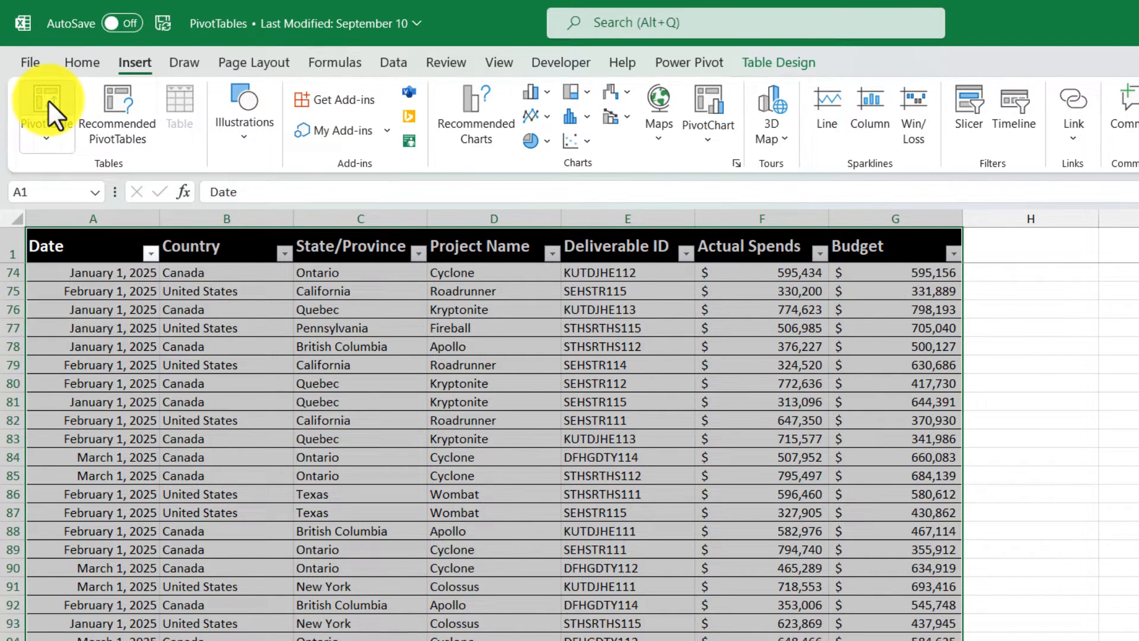
pyautogui.click(44, 107)
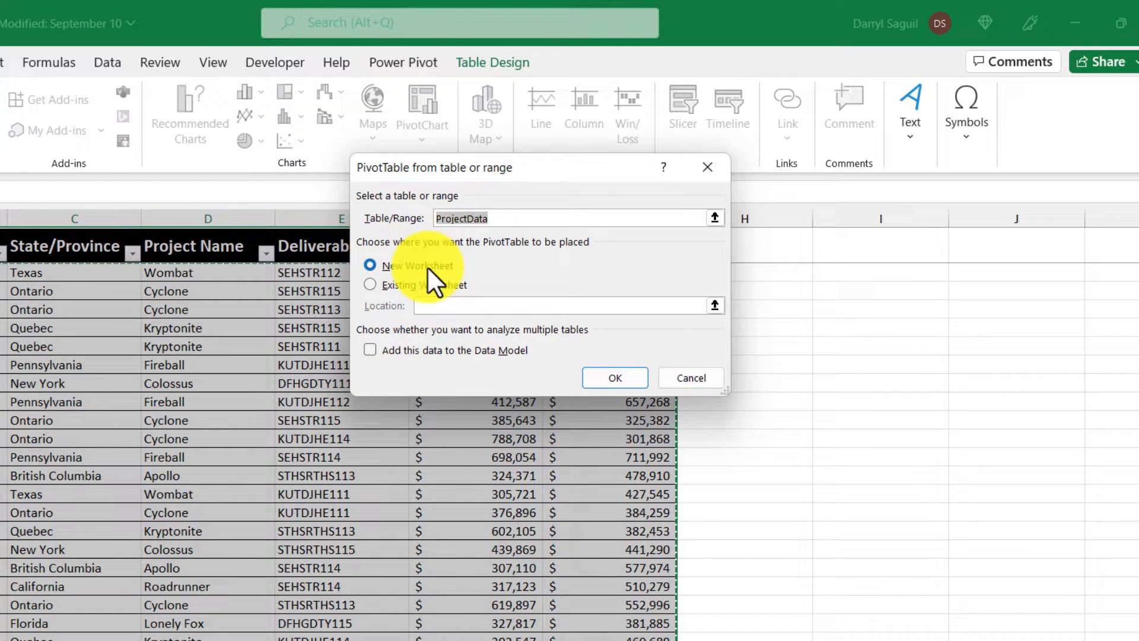
pyautogui.click(487, 219)
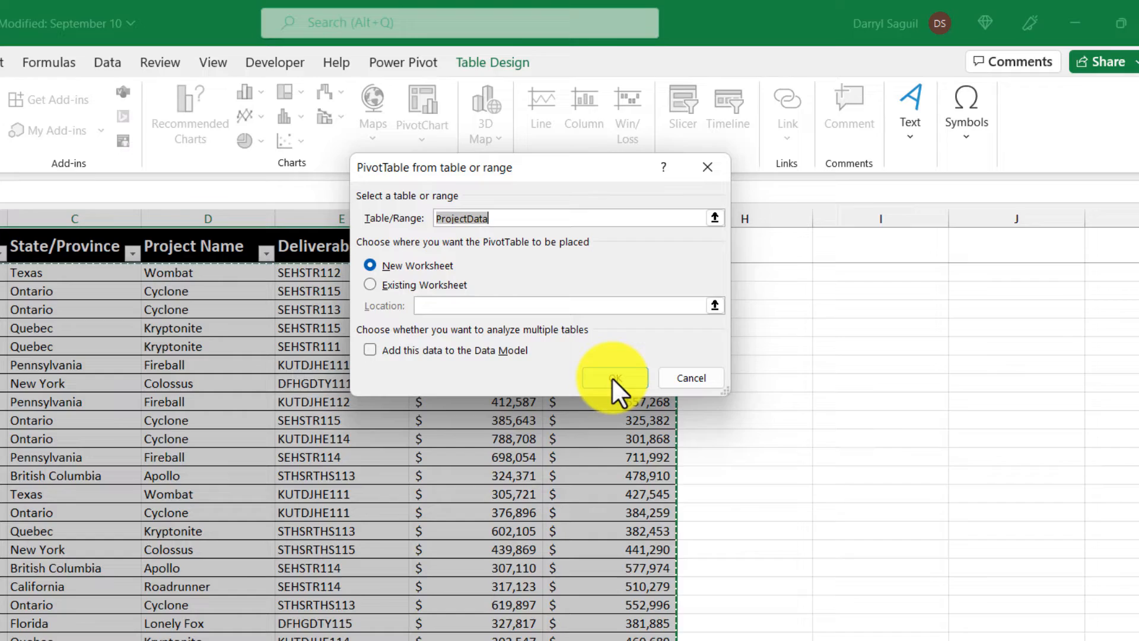
pyautogui.click(614, 378)
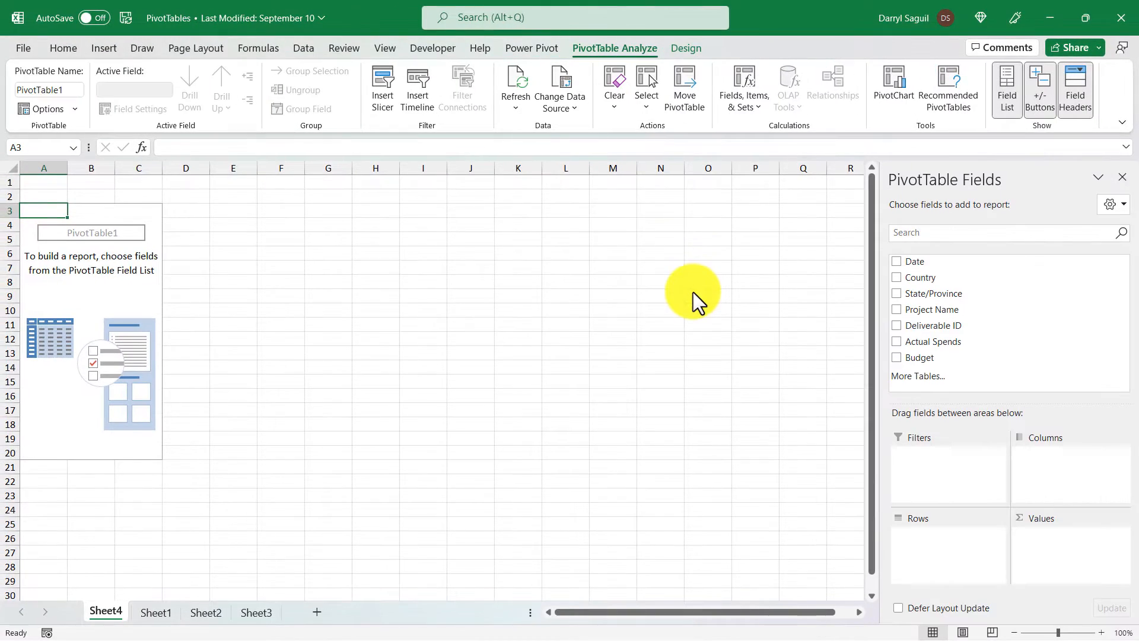
pyautogui.moveTo(692, 292)
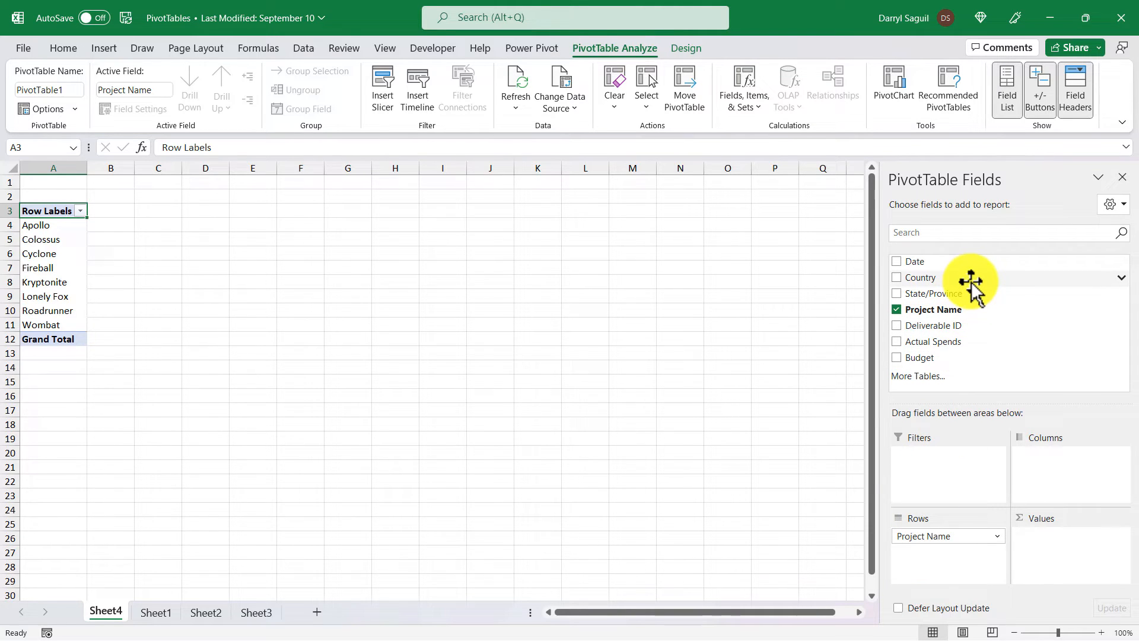
# Step: Add Country to the PivotTable columns and Sum of Budget to values
pyautogui.moveTo(971, 282); pyautogui.dragTo(1039, 465)
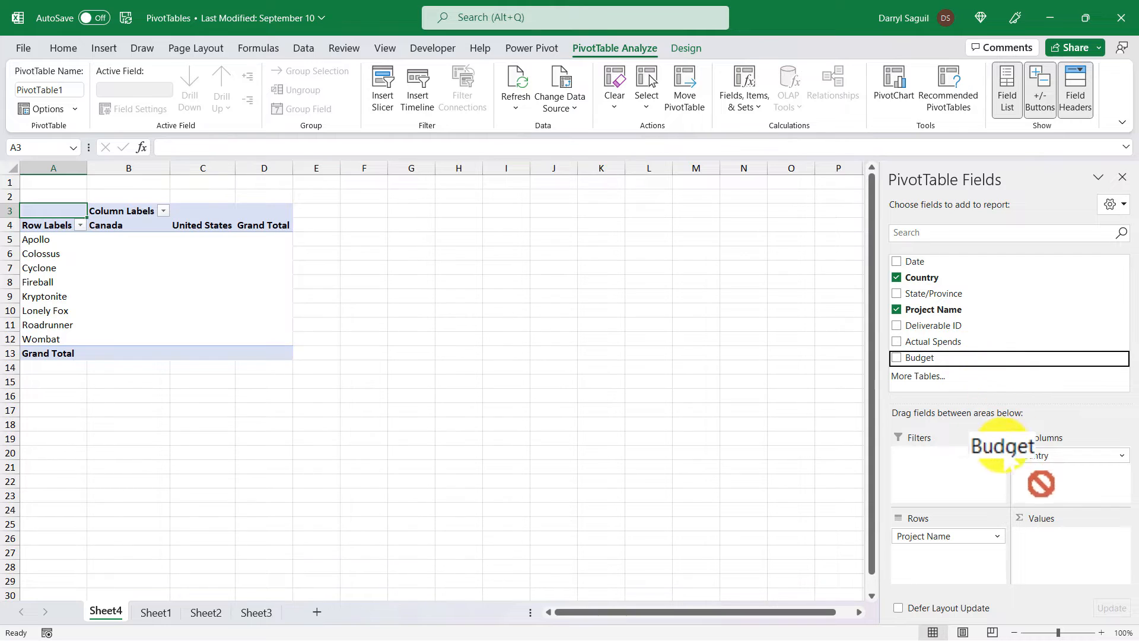
pyautogui.moveTo(1003, 446); pyautogui.dragTo(1054, 545)
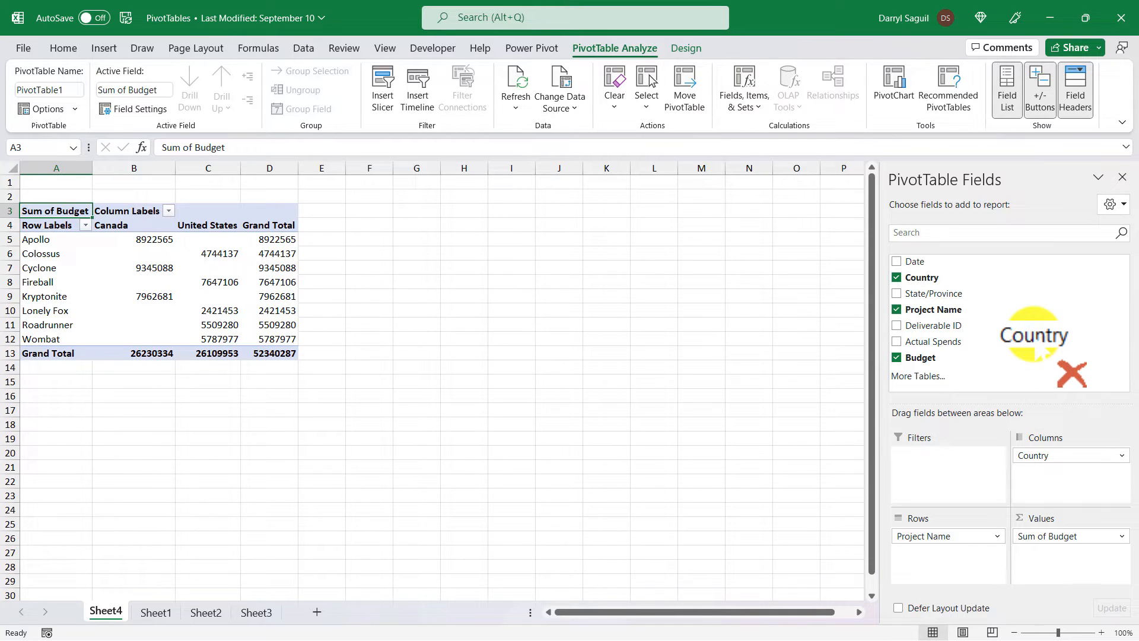
# Step: Remove Country from the columns and add Actual Spends to the values
pyautogui.click(896, 277)
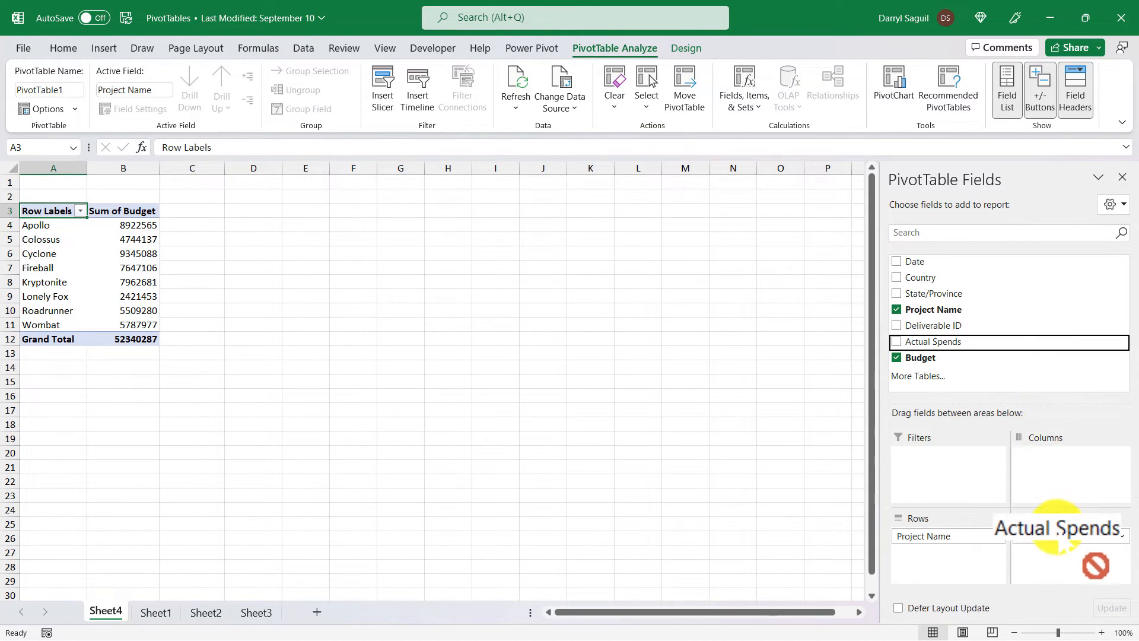
pyautogui.click(896, 342)
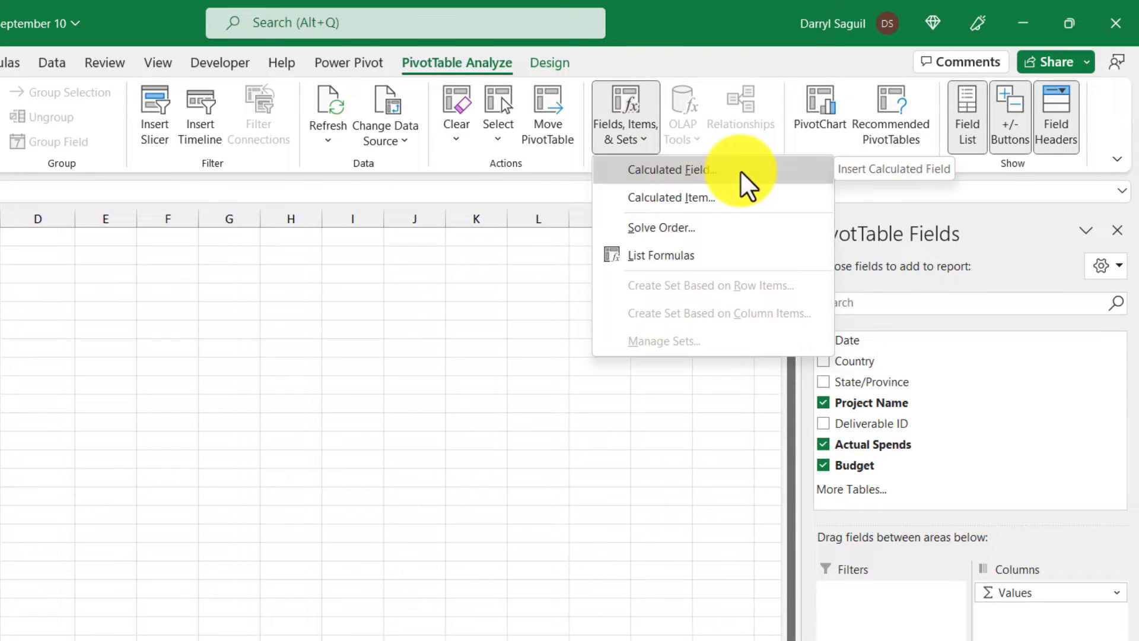
# Step: Create a Variance calculated field with formula ='Actual Spends'-Budget
pyautogui.click(668, 170)
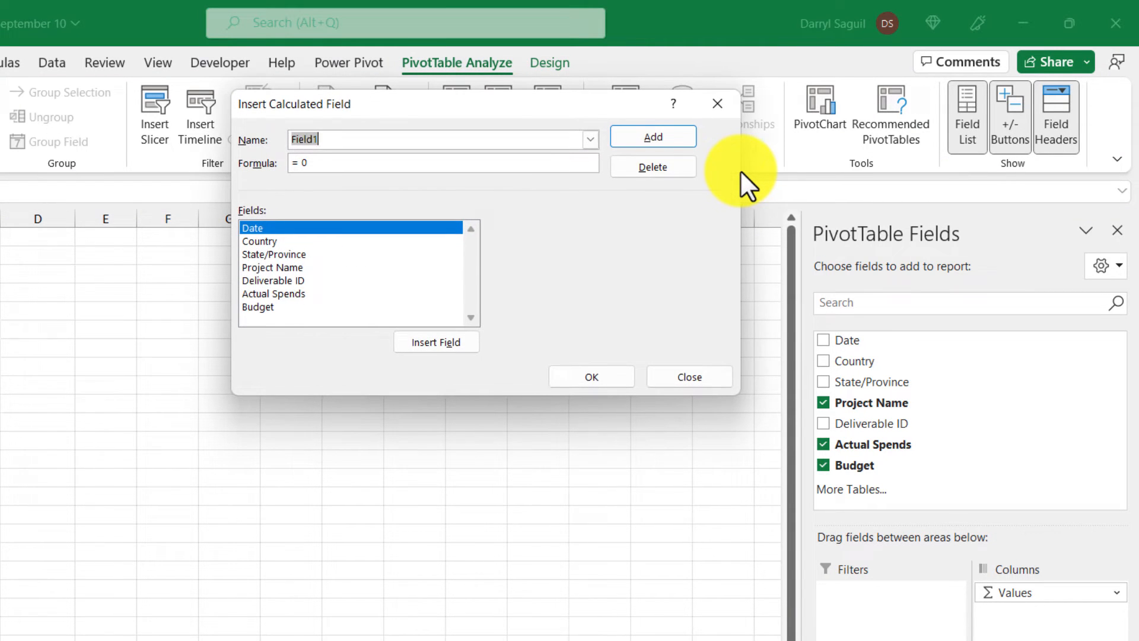
pyautogui.write('Variance')
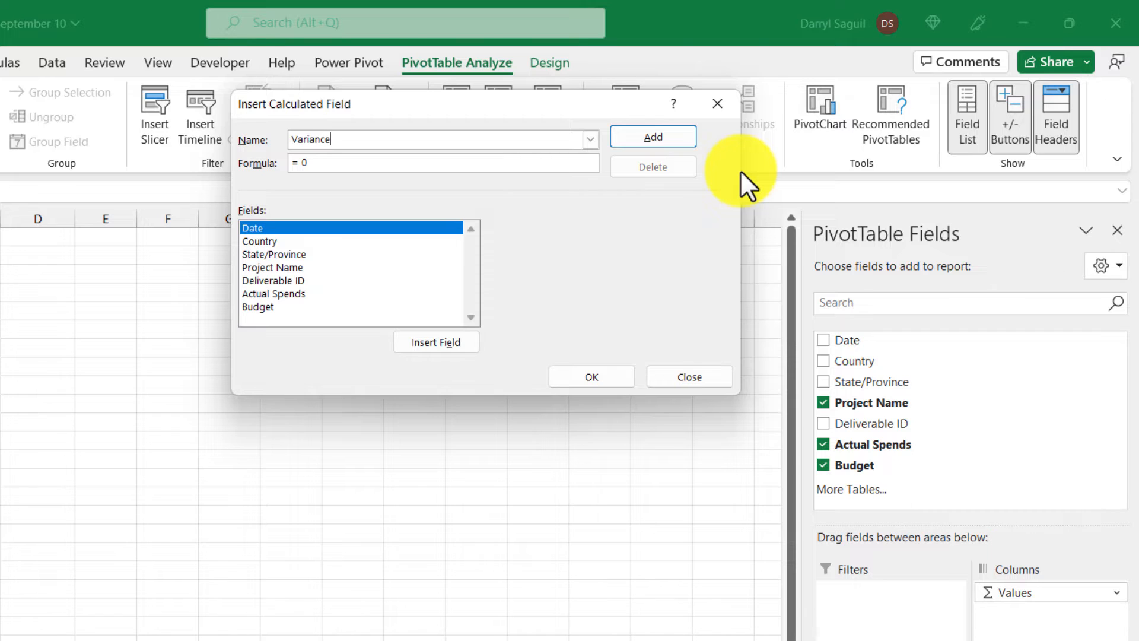
pyautogui.click(428, 164)
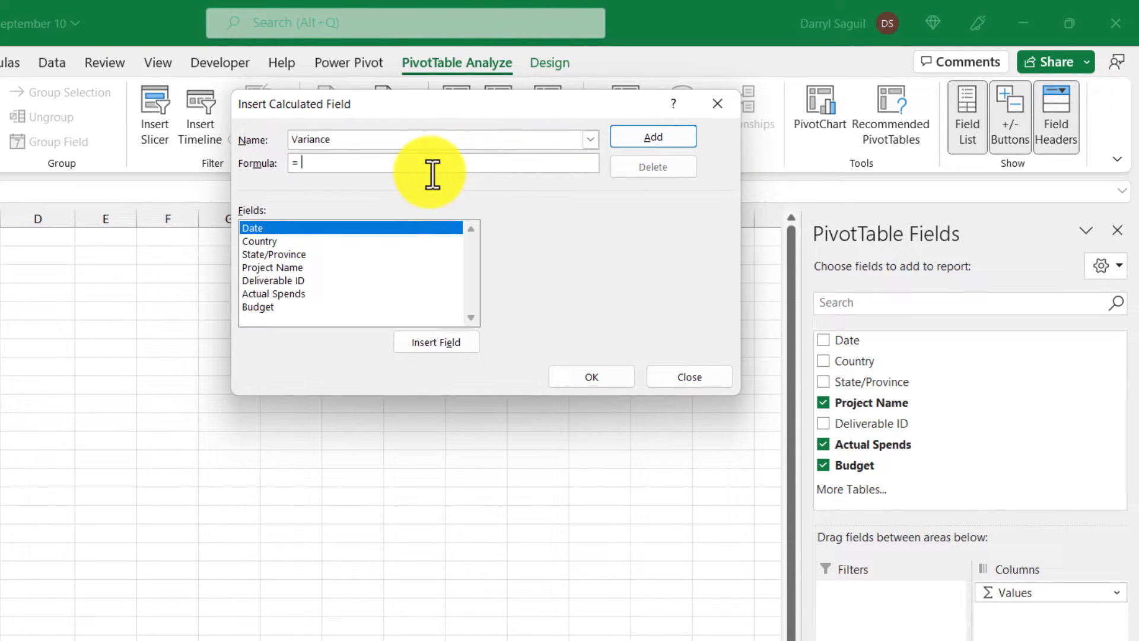
pyautogui.click(436, 342)
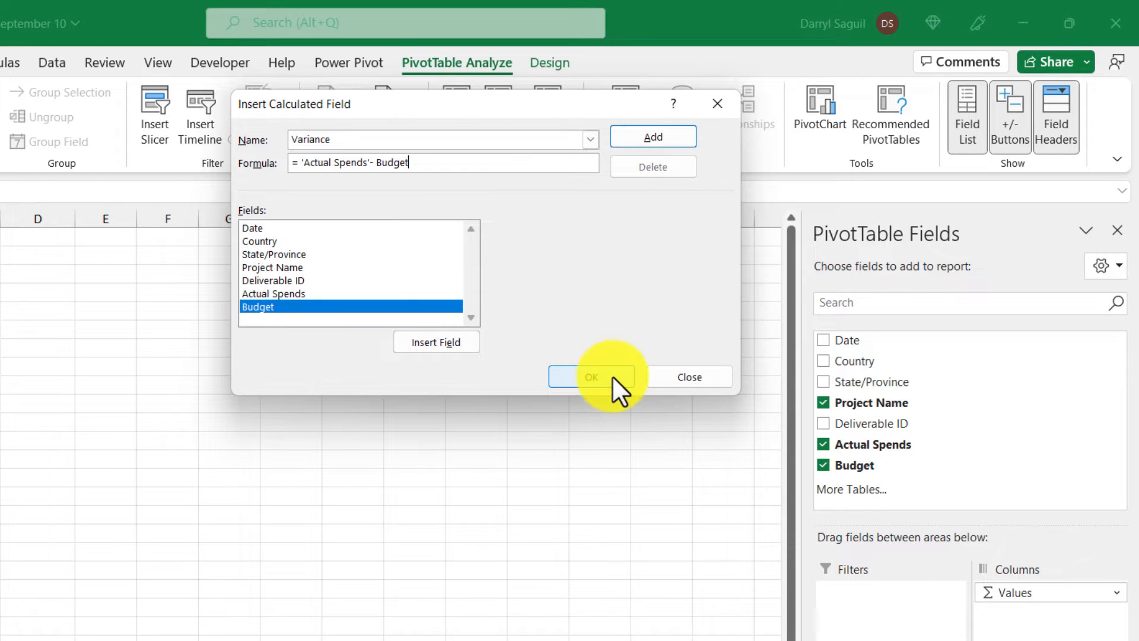
pyautogui.click(592, 377)
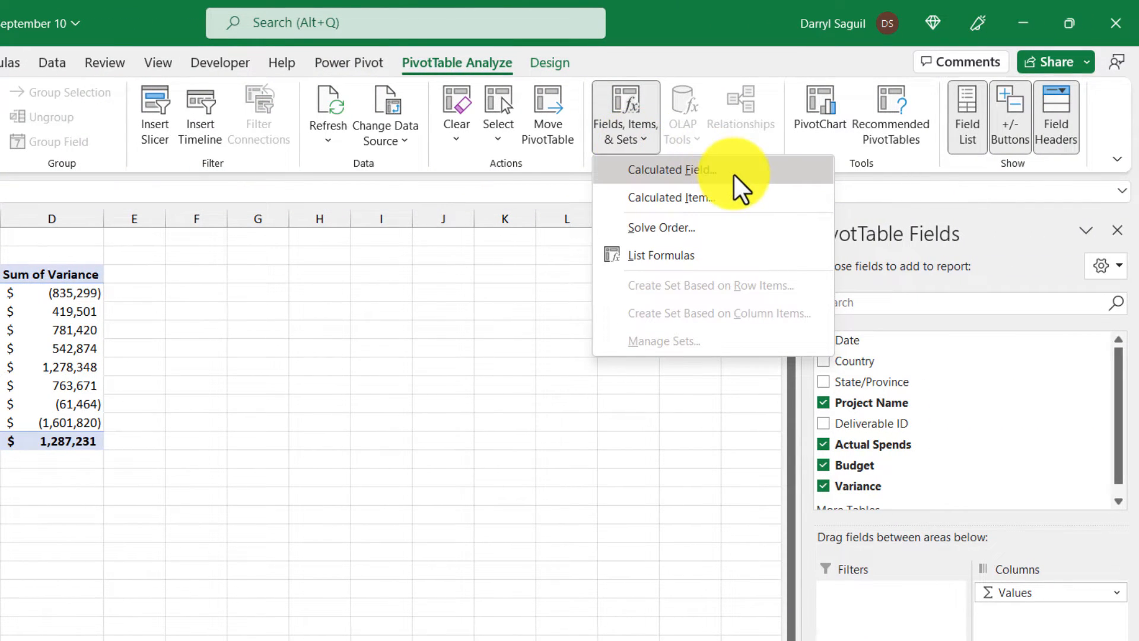
# Step: Create a % Variance calculated field with formula Variance/Budget
pyautogui.click(670, 169)
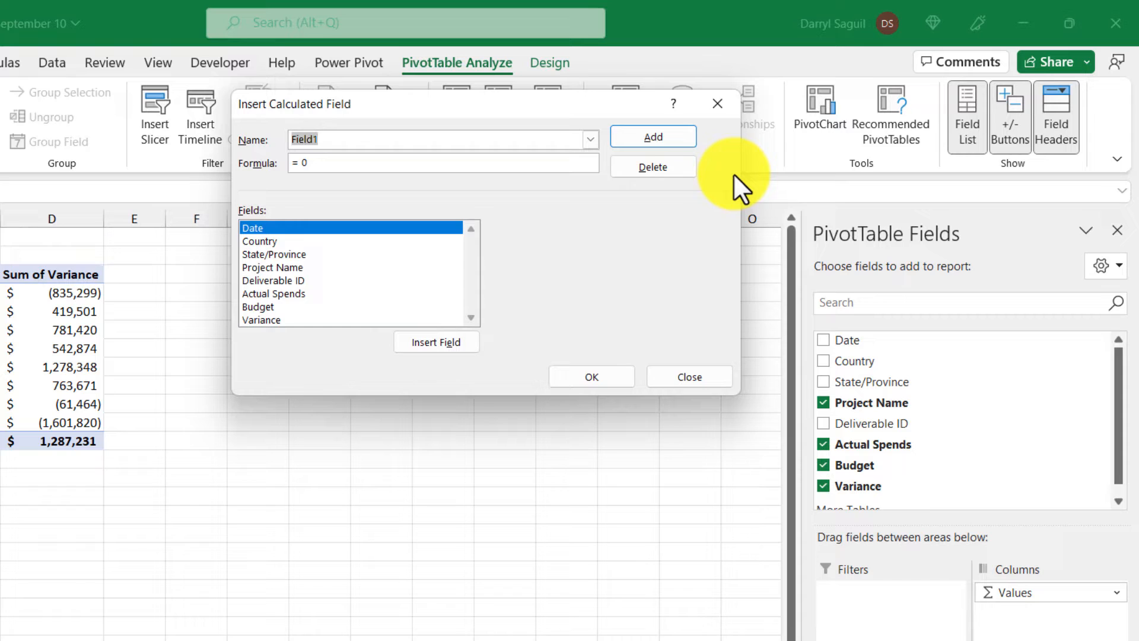
pyautogui.write('% Variance')
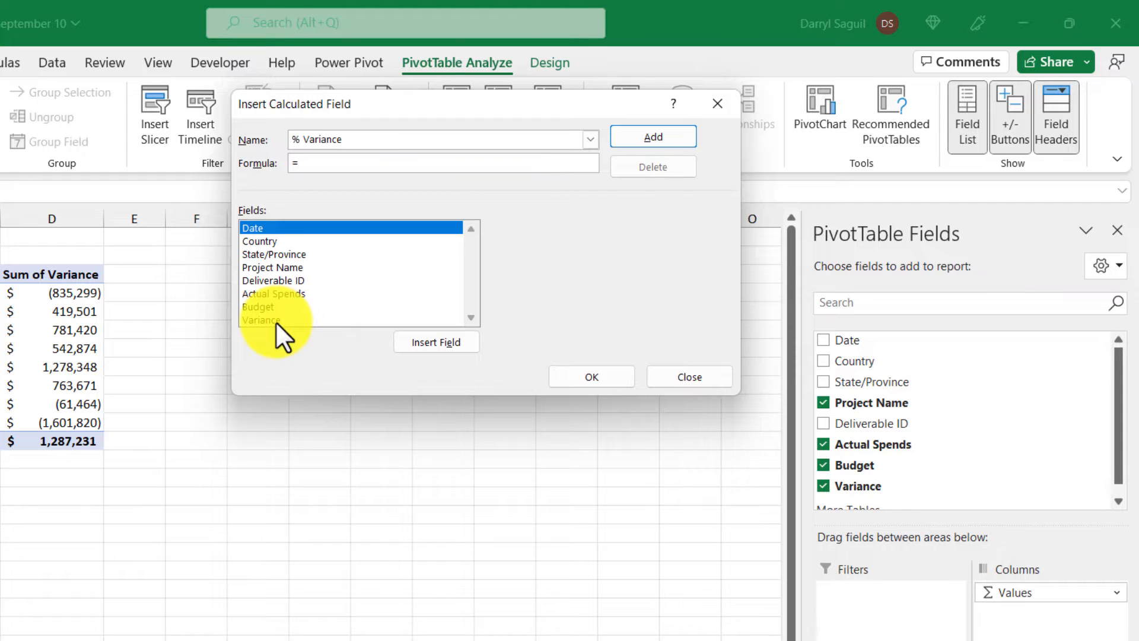
pyautogui.click(436, 342)
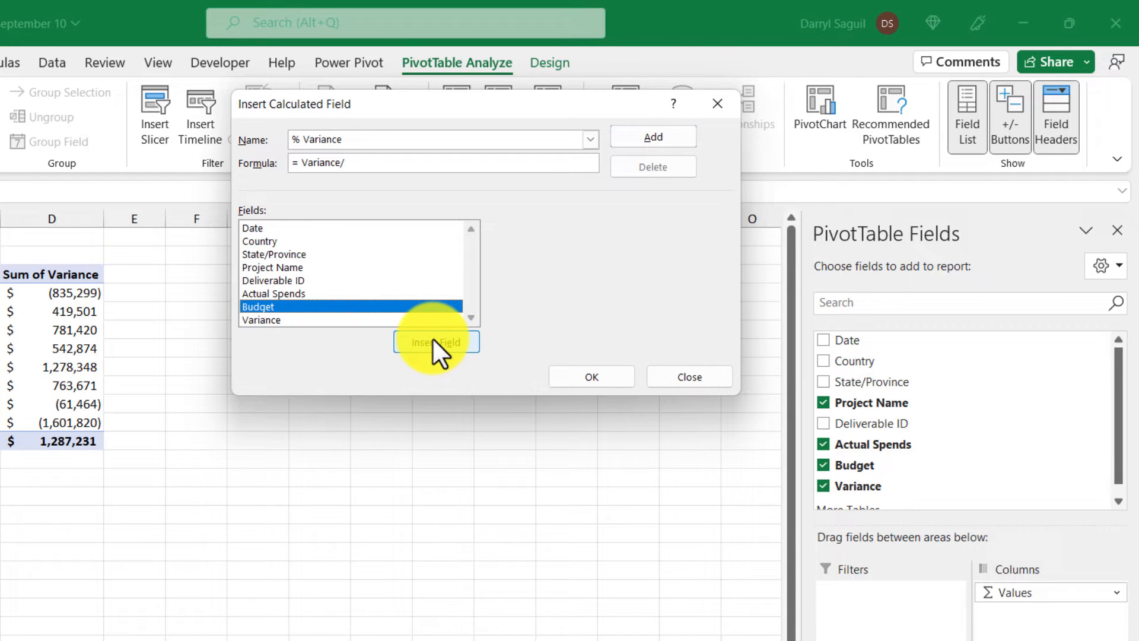
pyautogui.click(436, 341)
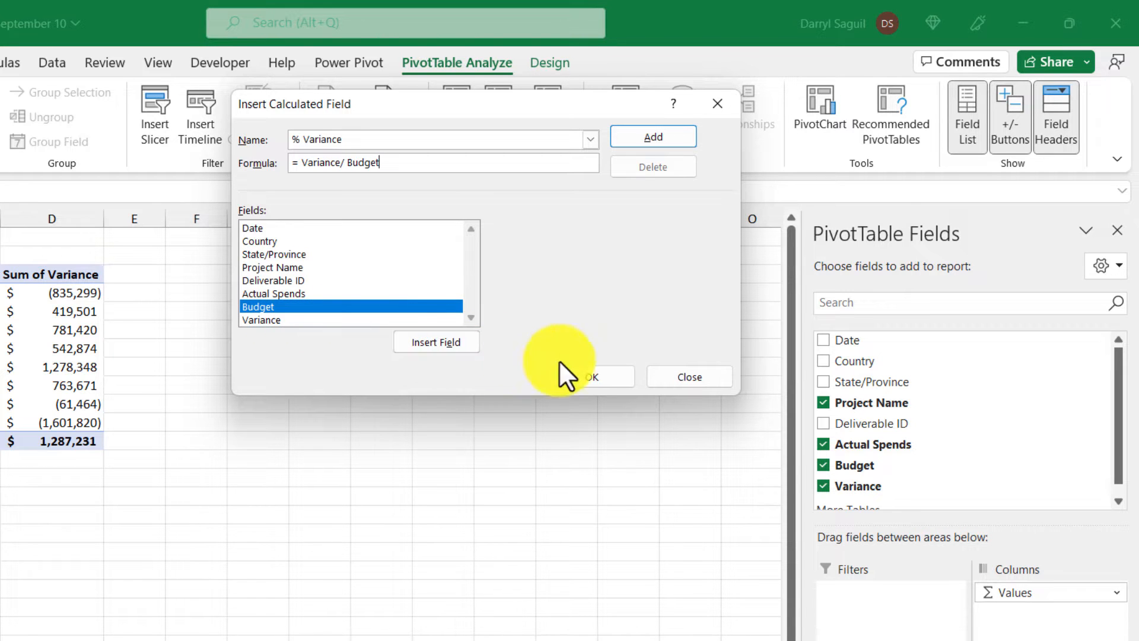
pyautogui.click(593, 377)
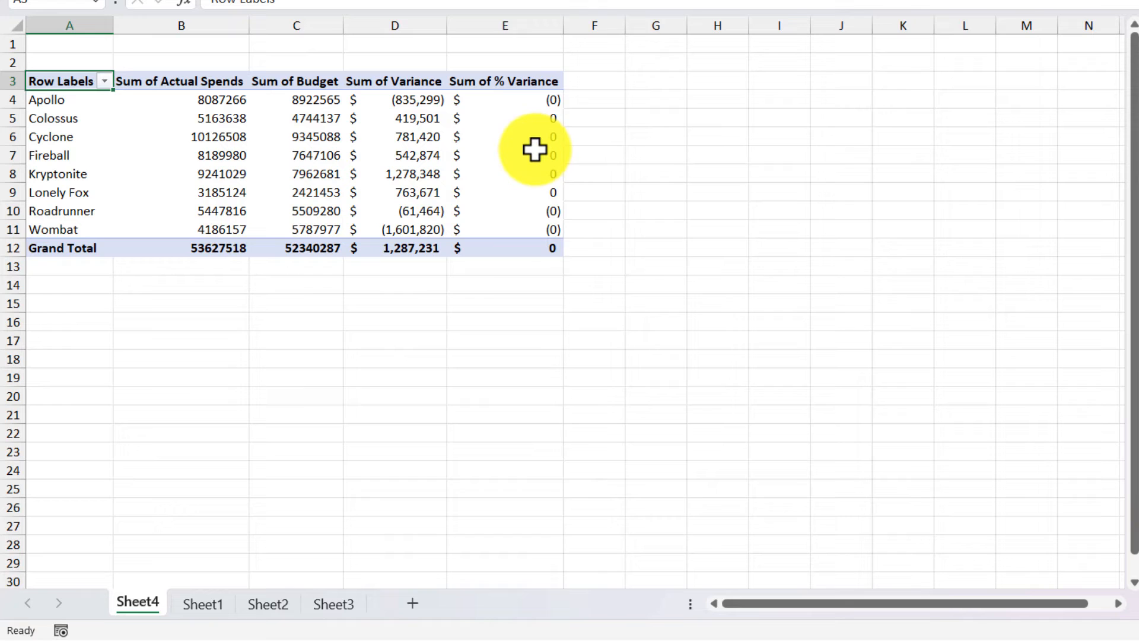
# Step: Format % Variance values as percentages with 0 decimals
pyautogui.rightClick(524, 156)
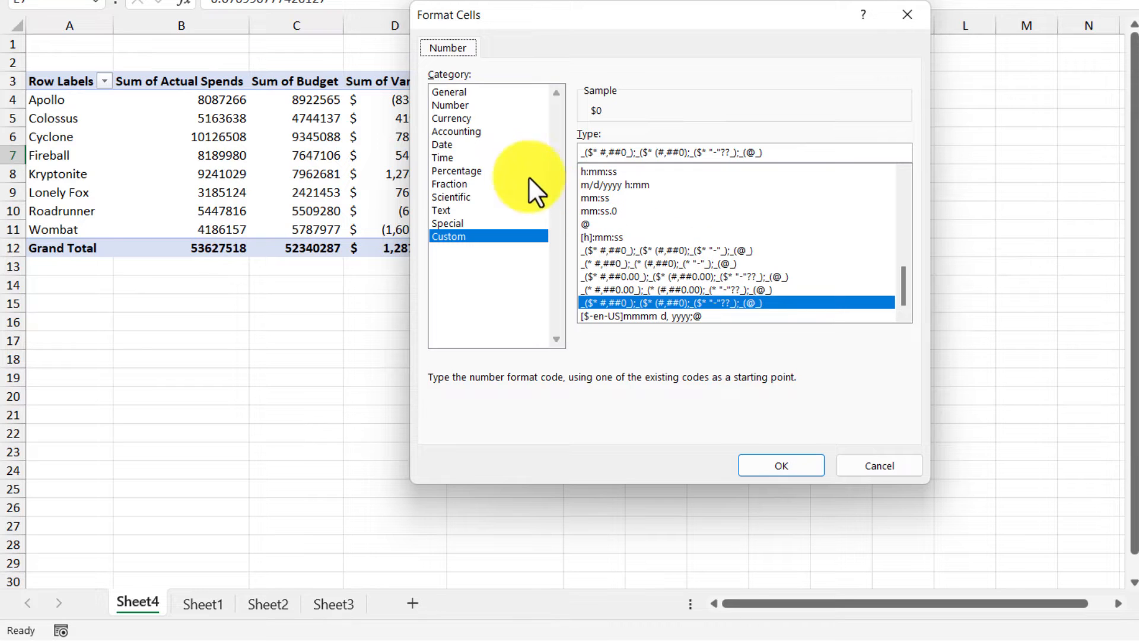
pyautogui.click(457, 170)
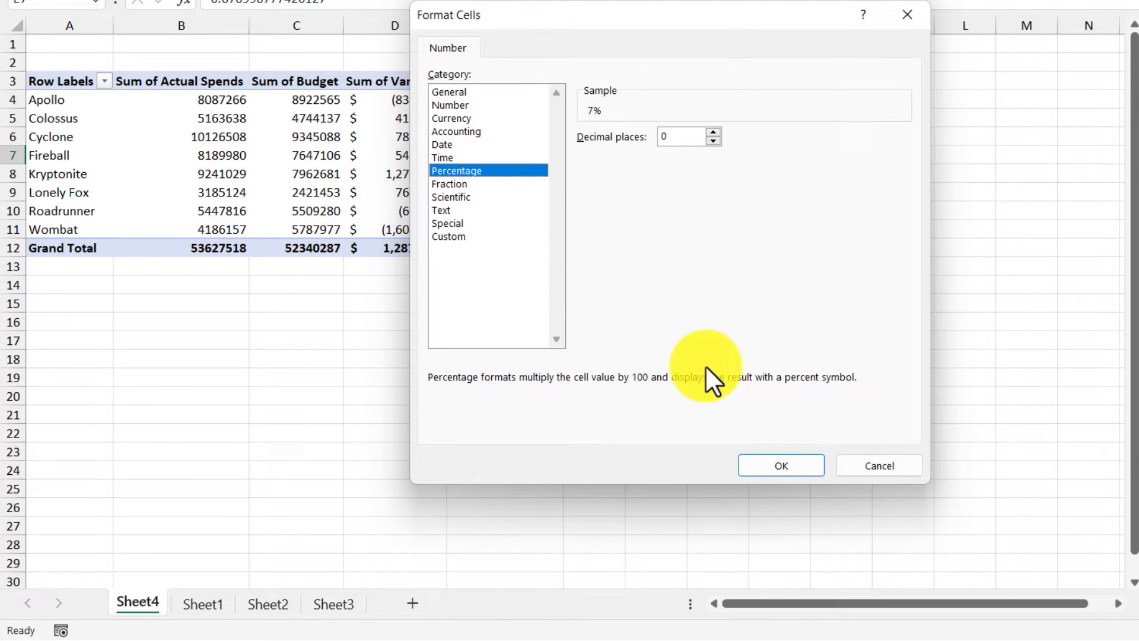
pyautogui.click(781, 465)
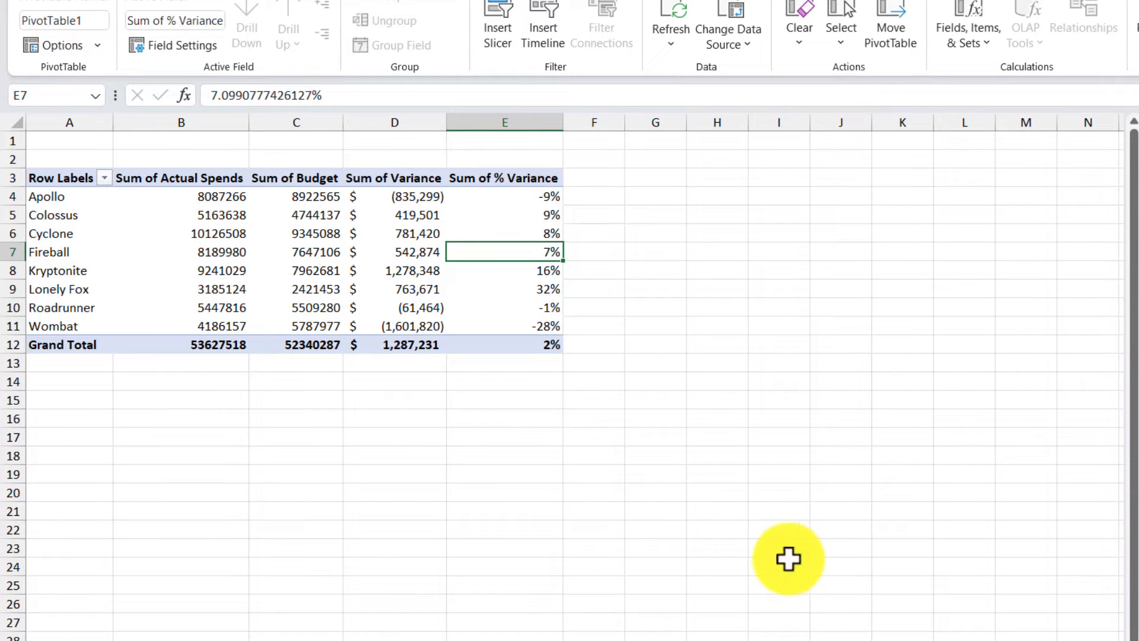
# Step: Format Budget and Actual Spends as Accounting with 0 decimals
pyautogui.rightClick(295, 252)
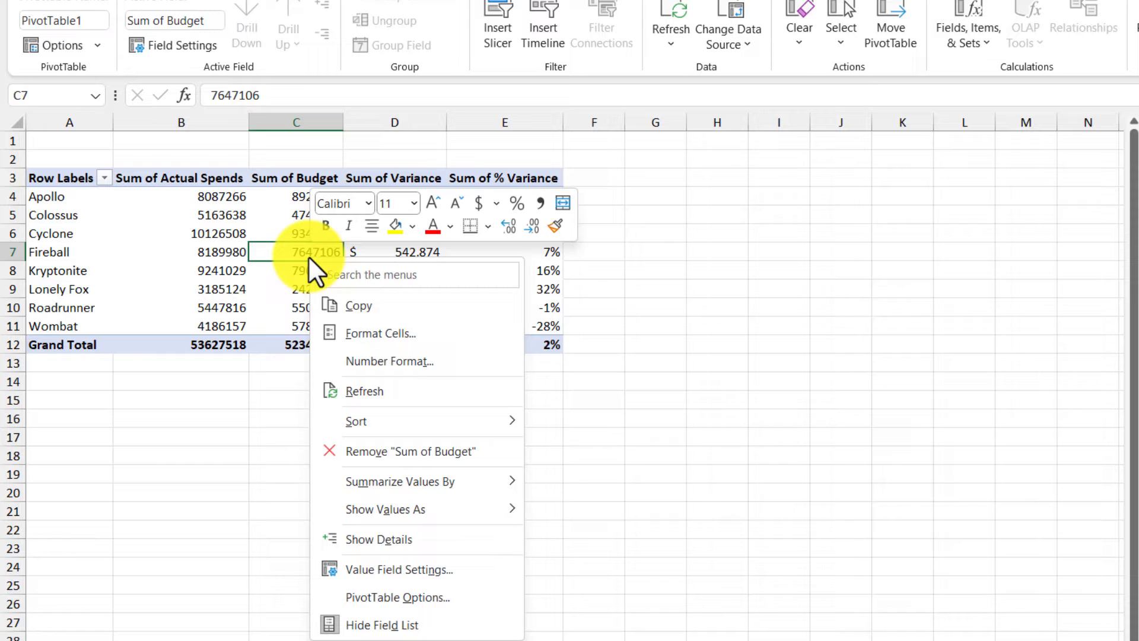
pyautogui.click(379, 333)
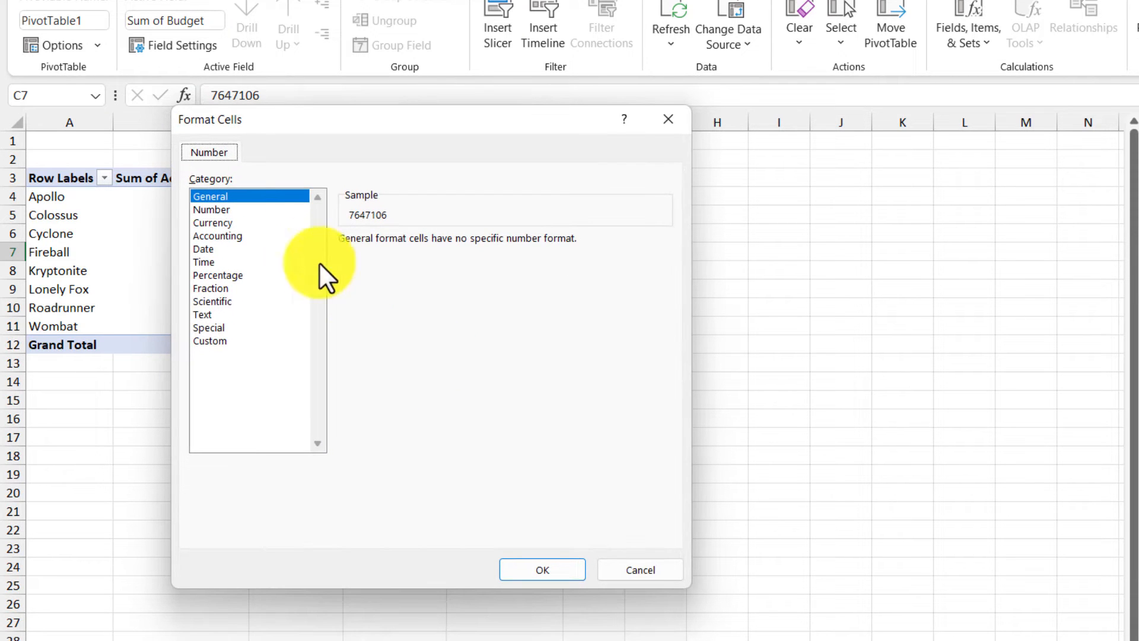
pyautogui.click(217, 236)
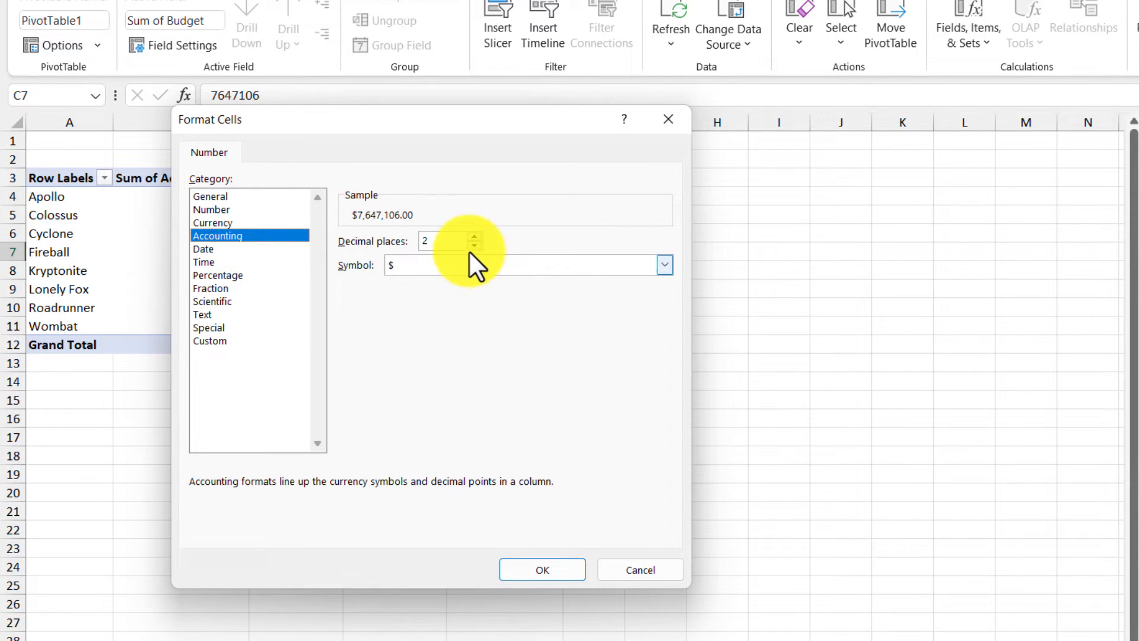
pyautogui.click(542, 569)
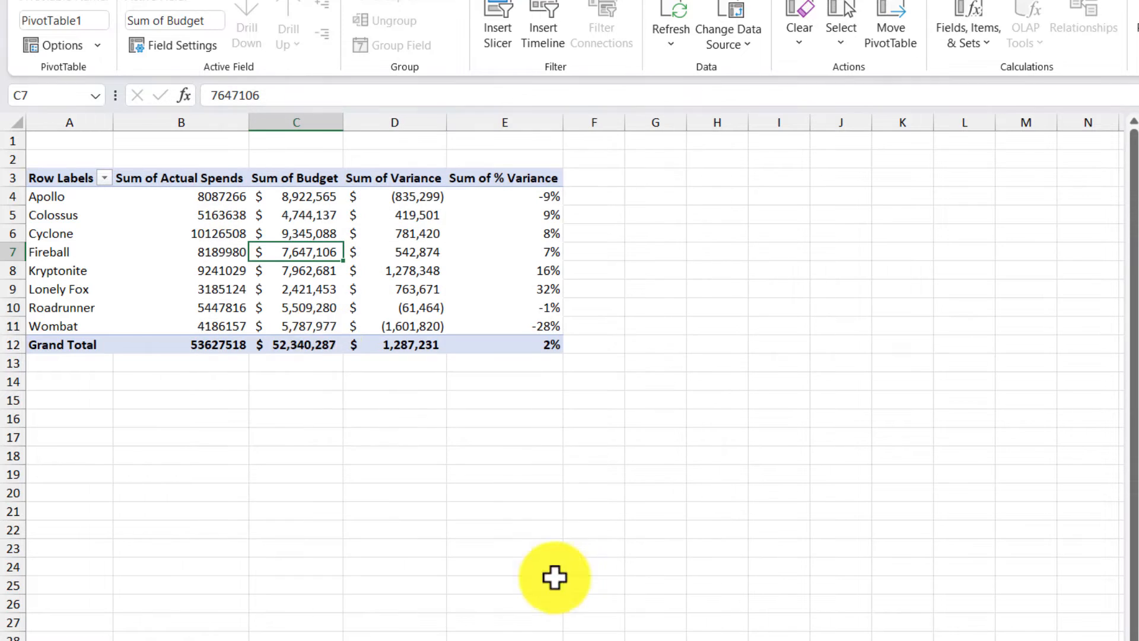
pyautogui.rightClick(180, 234)
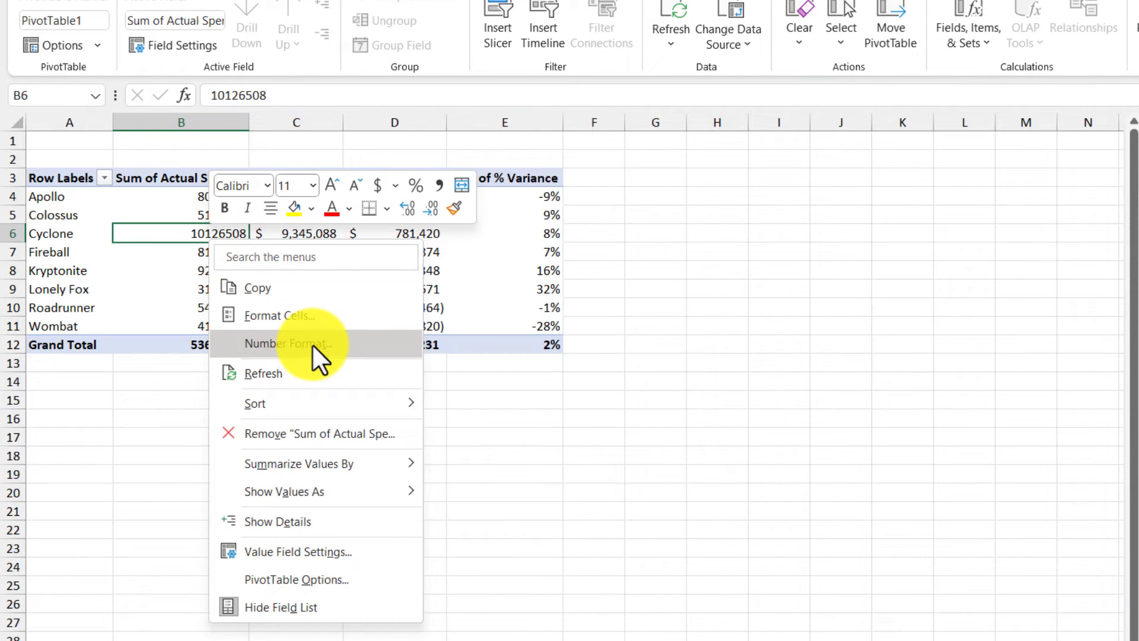
pyautogui.click(288, 343)
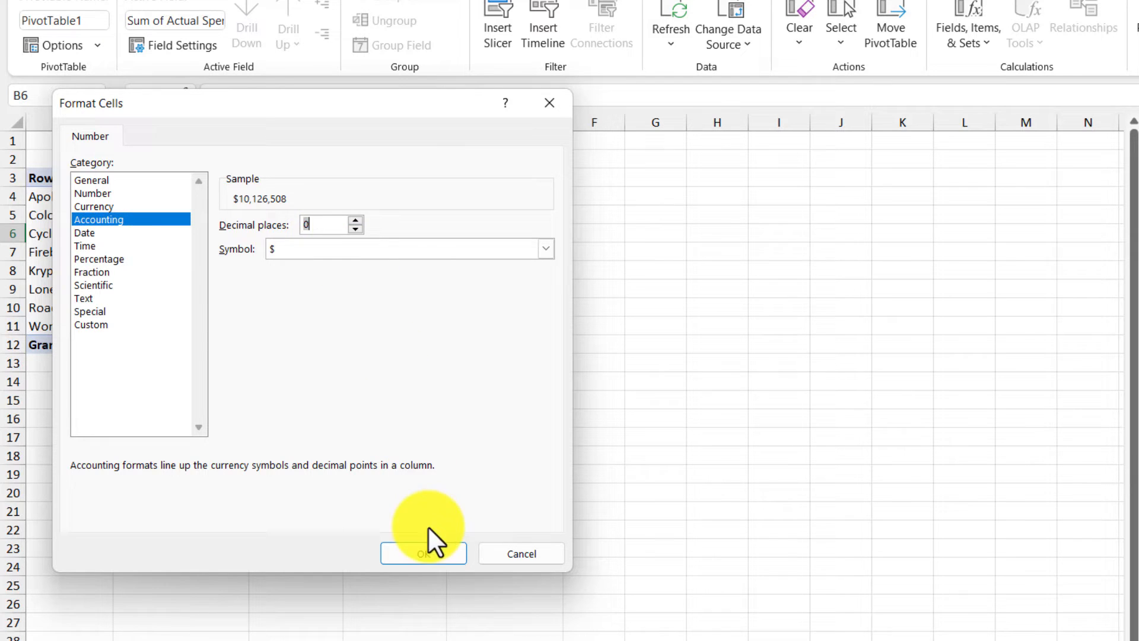
pyautogui.click(423, 553)
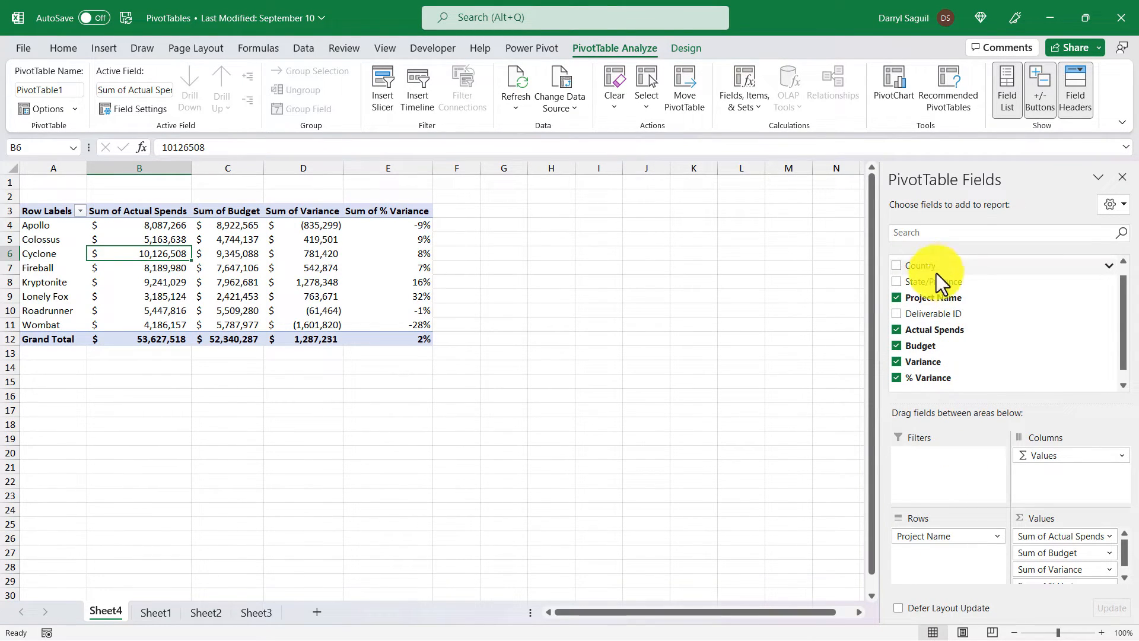
# Step: Drag Country into Rows above Project Name to group projects by country
pyautogui.moveTo(937, 265); pyautogui.dragTo(928, 528)
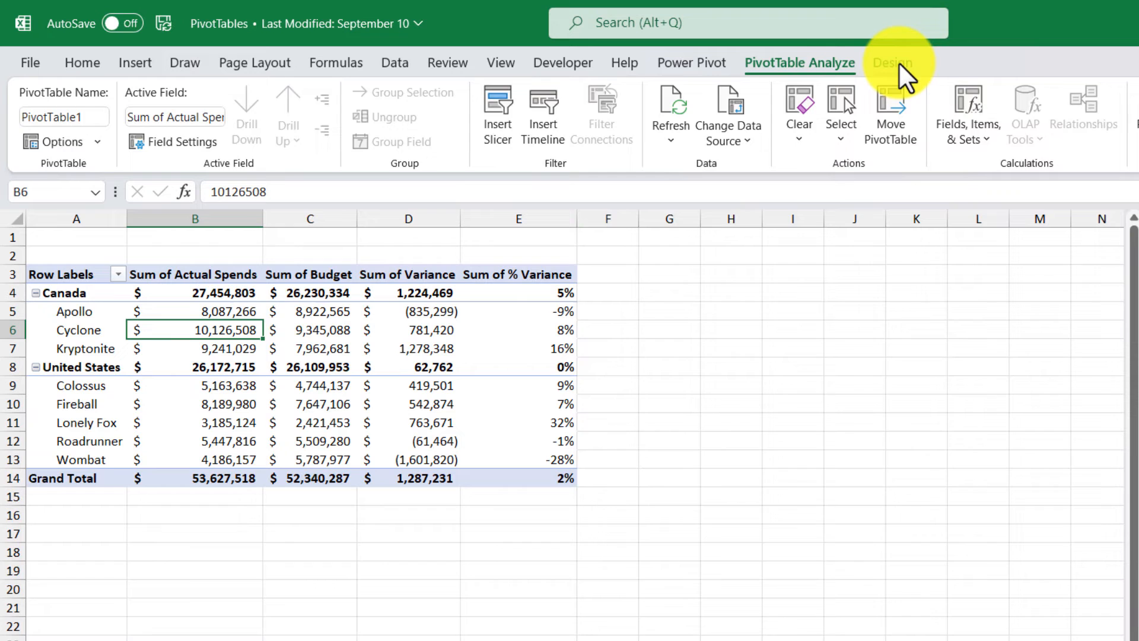
# Step: Set the PivotTable Report Layout to Show in Tabular Form
pyautogui.click(892, 63)
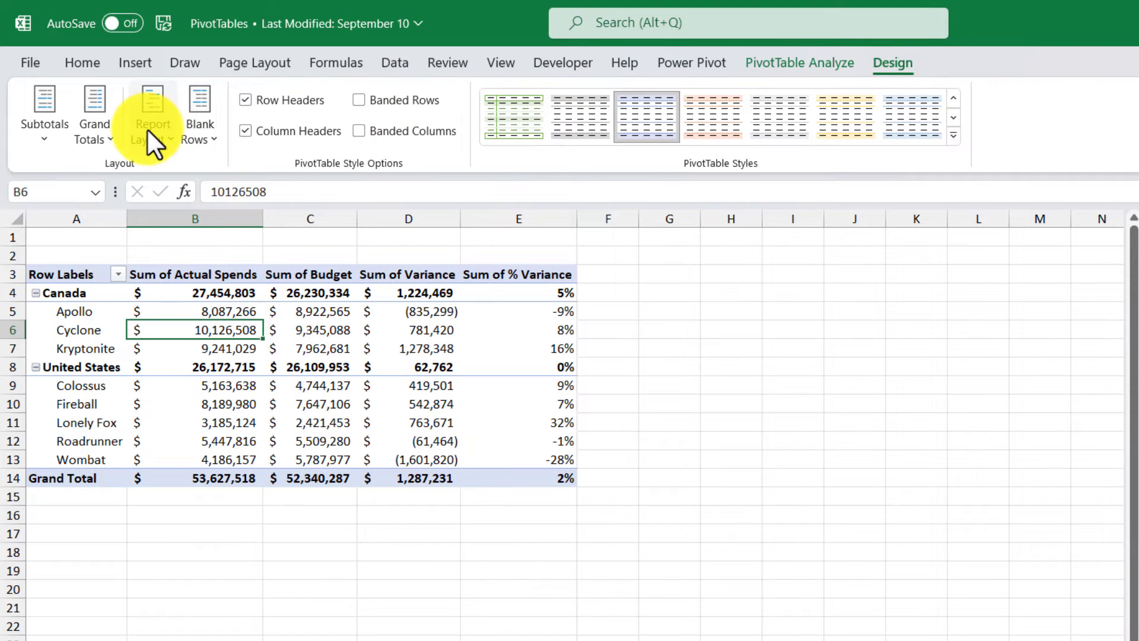
pyautogui.click(153, 116)
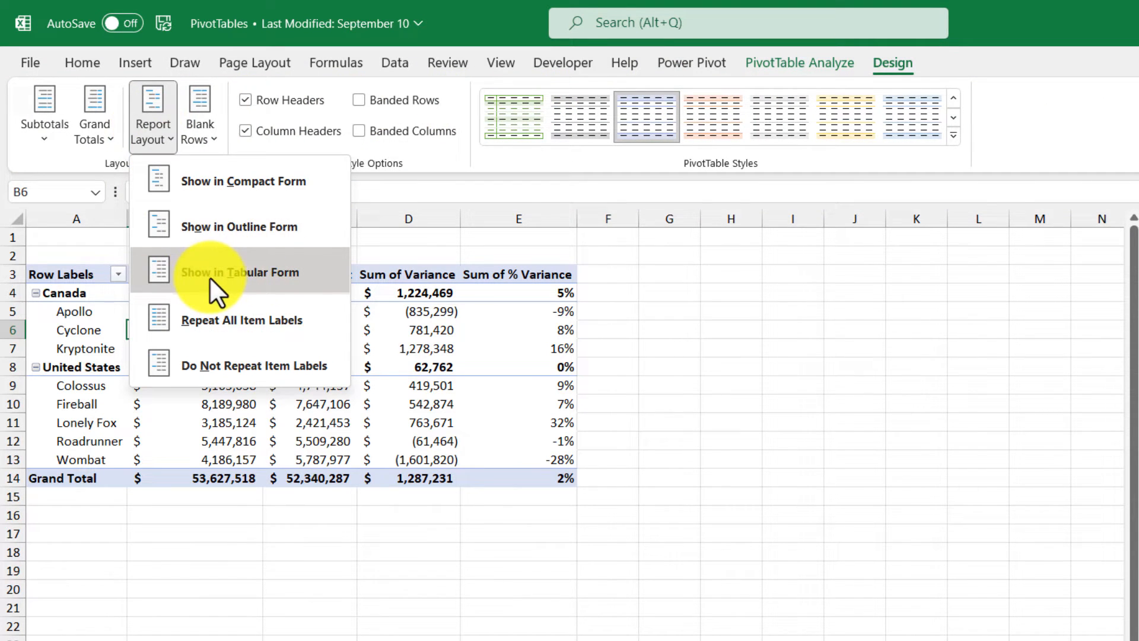
pyautogui.moveTo(326, 289)
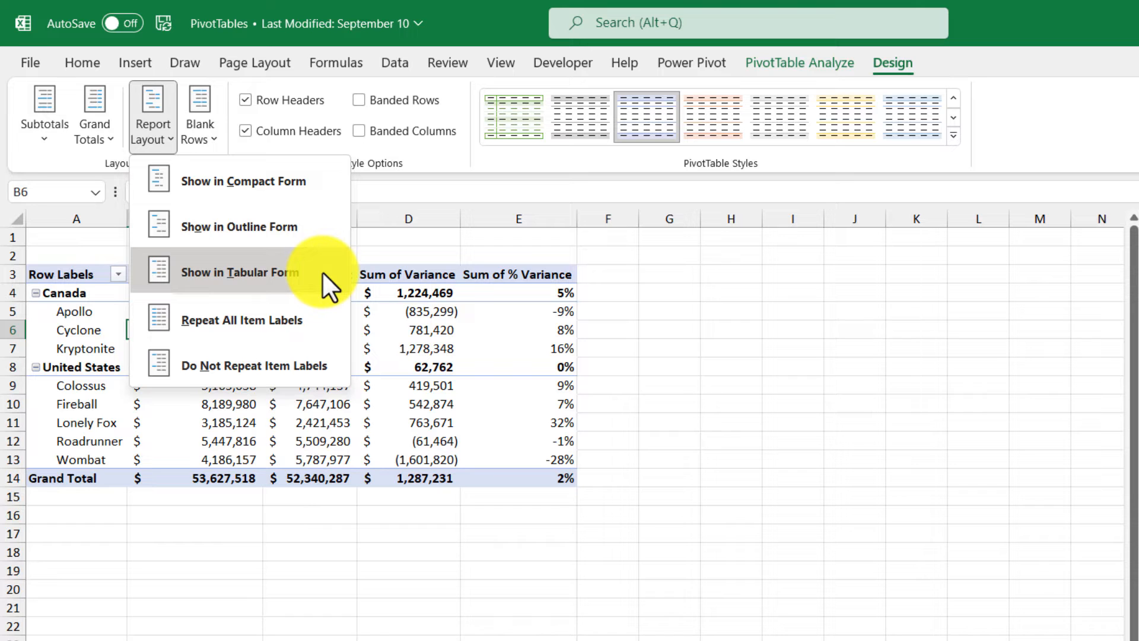
pyautogui.click(240, 272)
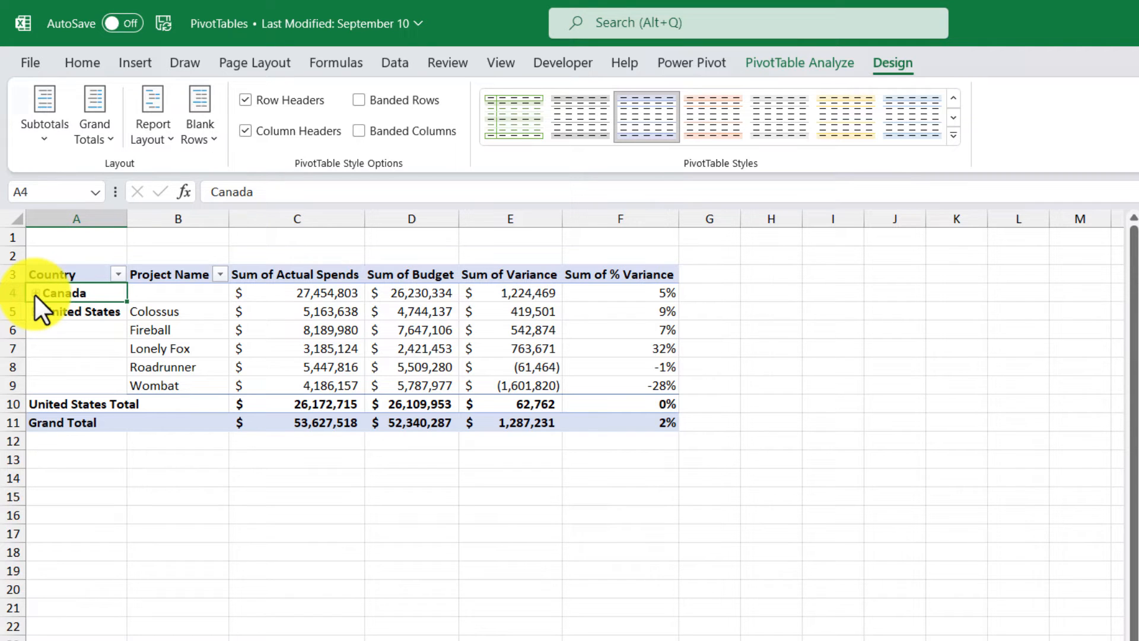
# Step: Expand Canada to show its projects and Canada Total row again
pyautogui.click(37, 293)
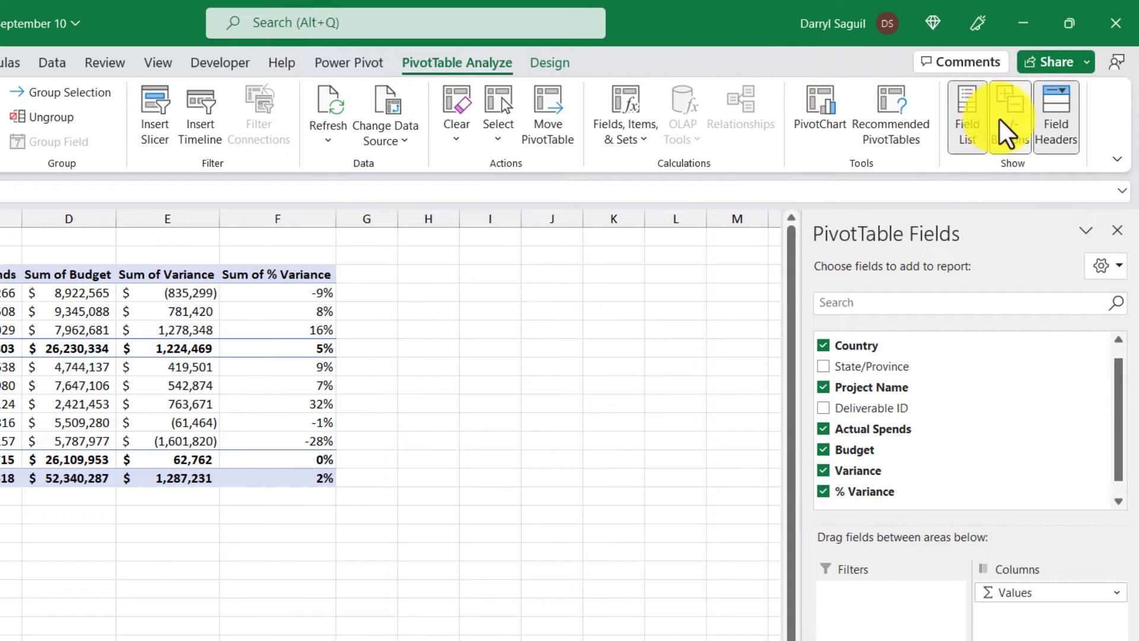
pyautogui.moveTo(1011, 116)
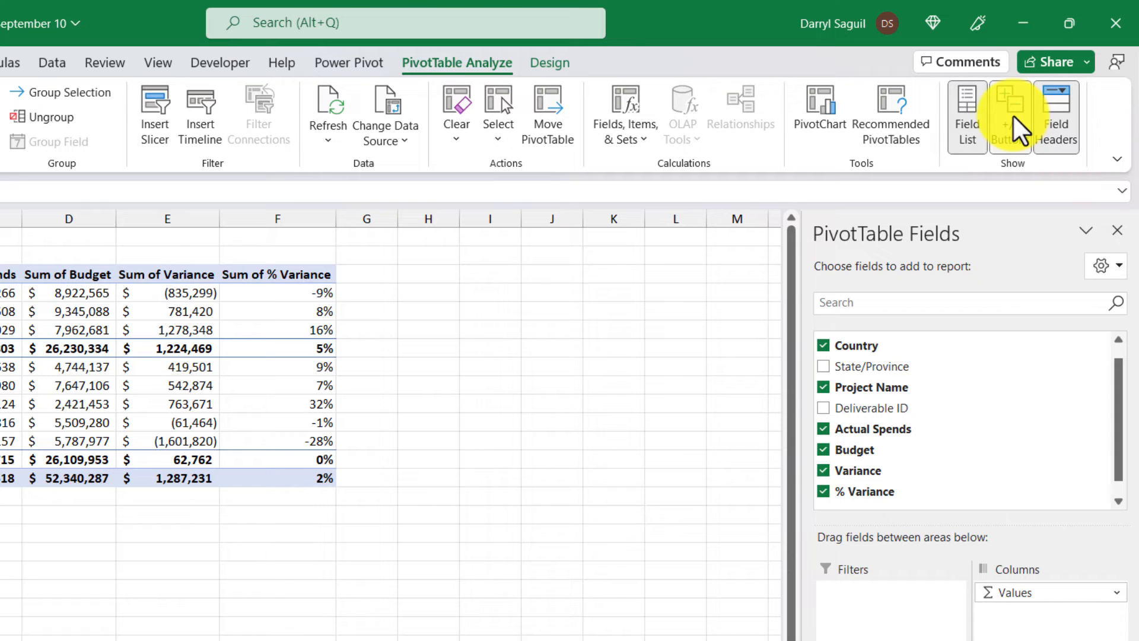
# Step: Apply the Light Blue, Pivot Style Medium 13 style to the PivotTable
pyautogui.click(550, 63)
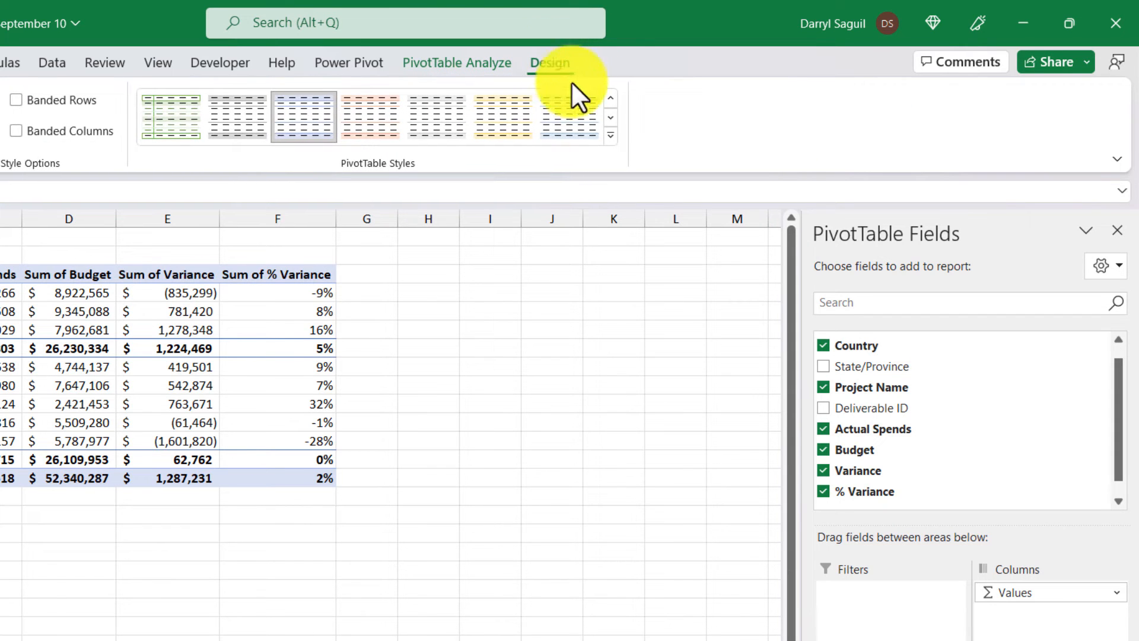
pyautogui.click(610, 135)
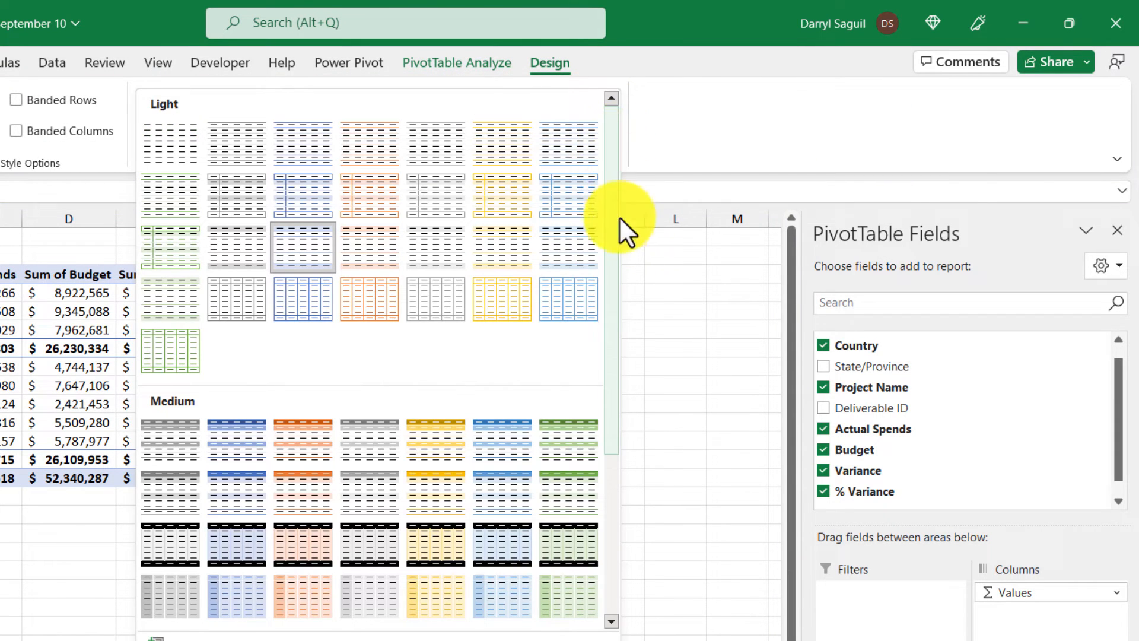
pyautogui.moveTo(520, 512)
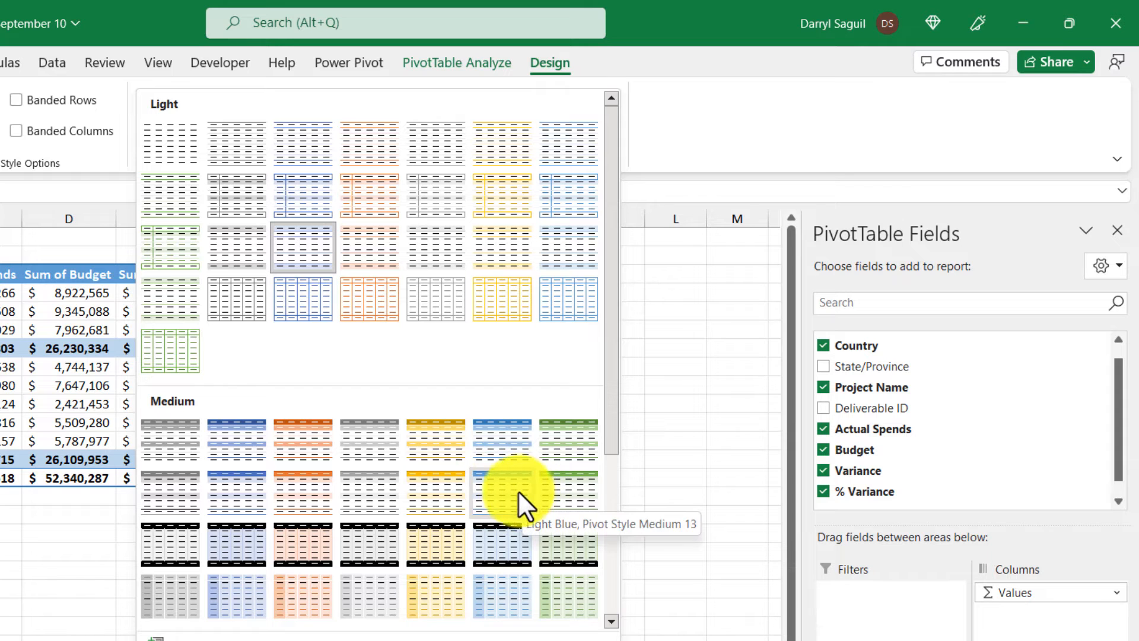
pyautogui.click(503, 492)
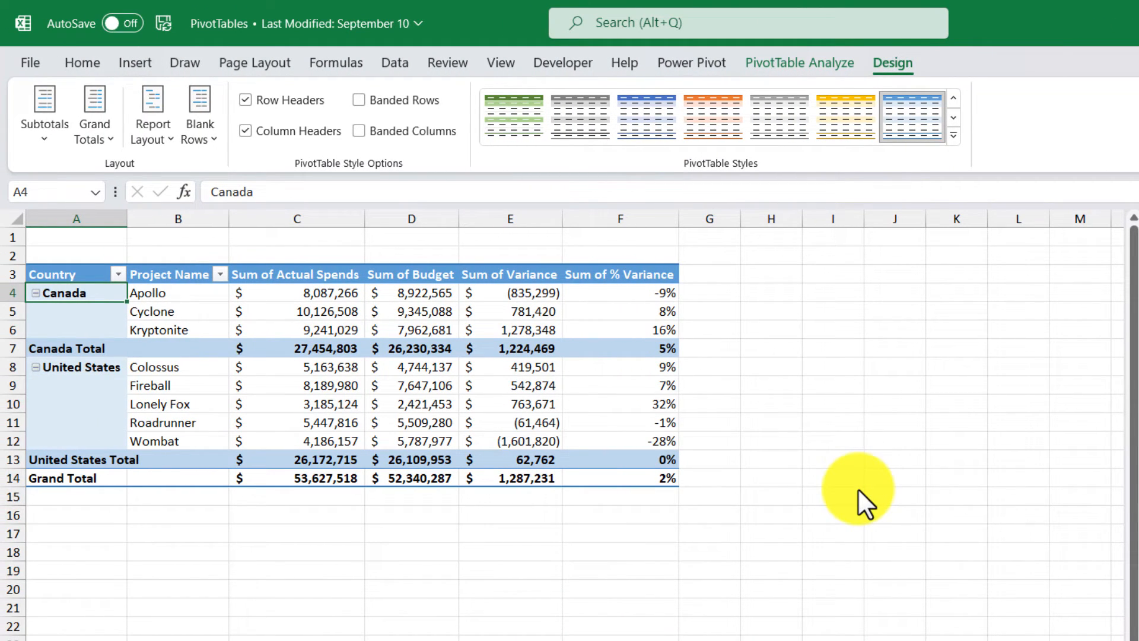
pyautogui.moveTo(798, 77)
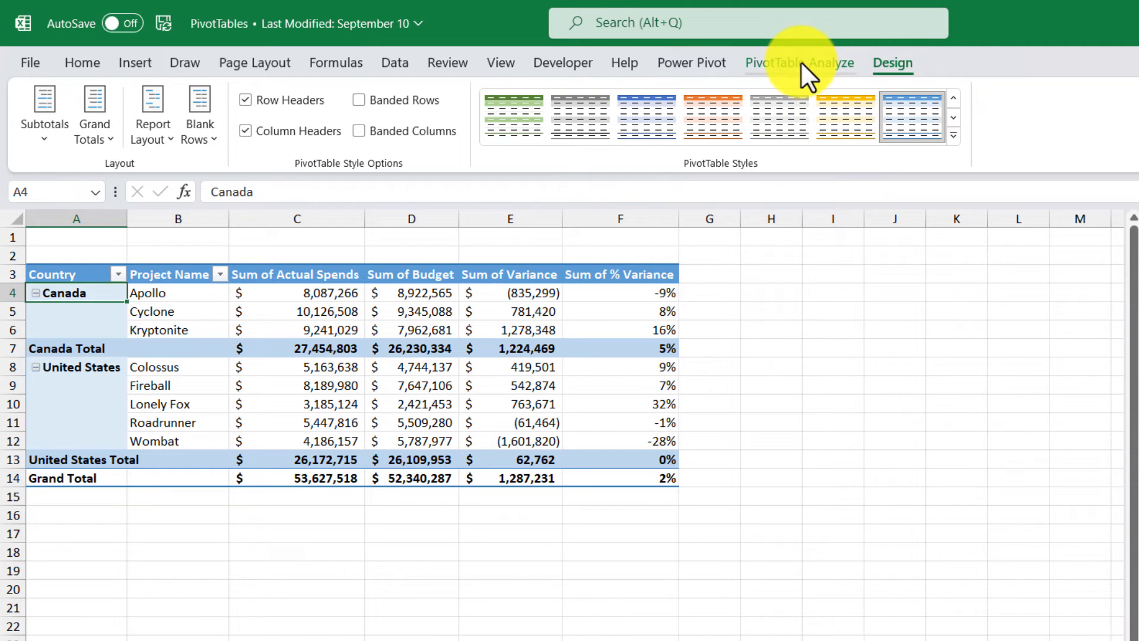
# Step: Select the entire PivotTable
pyautogui.click(782, 64)
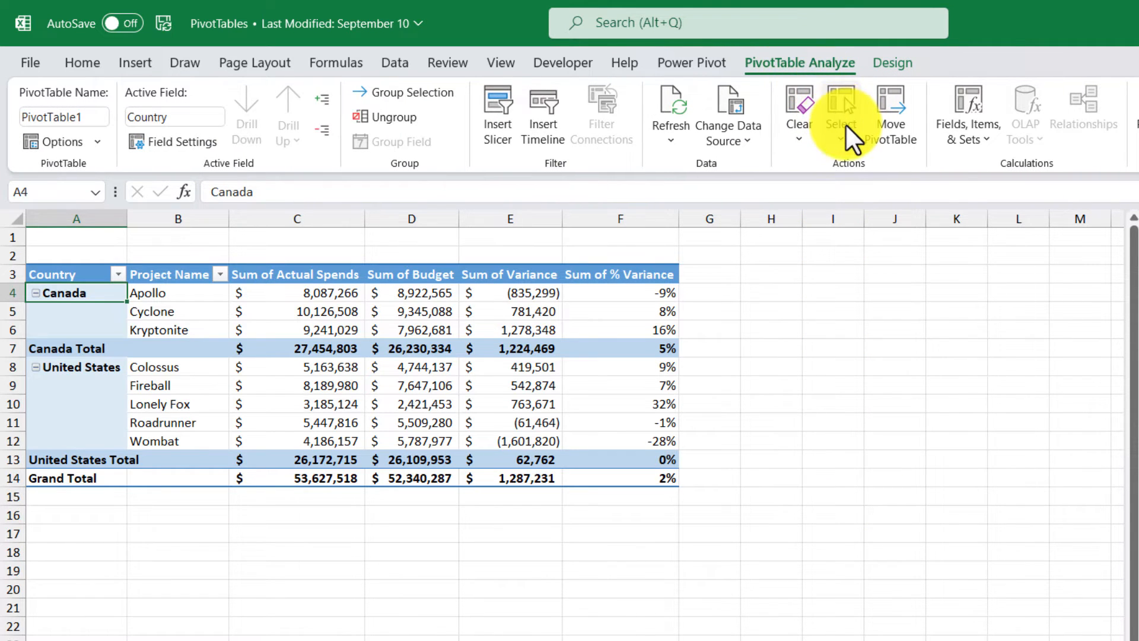
pyautogui.click(841, 110)
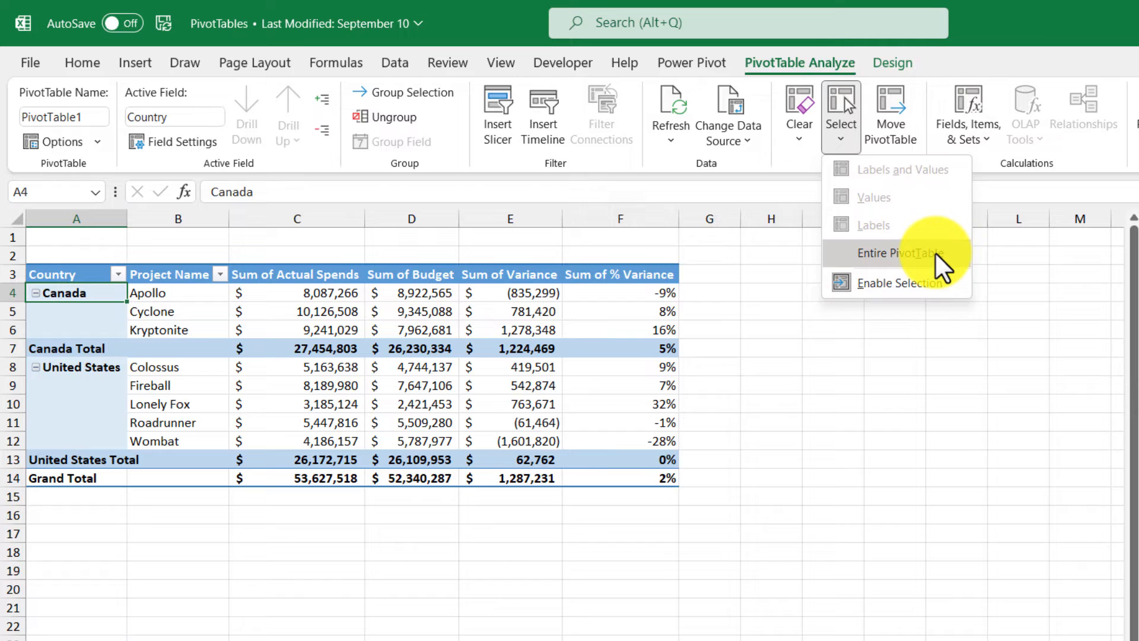
pyautogui.click(898, 253)
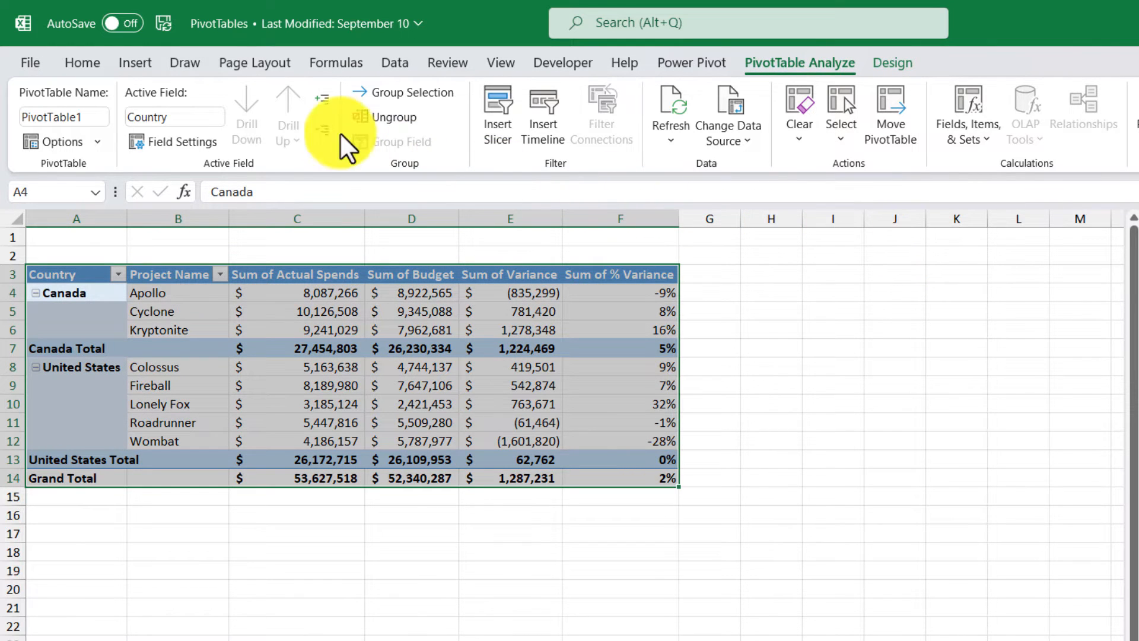
# Step: Apply All Borders to the selected PivotTable cells
pyautogui.click(82, 61)
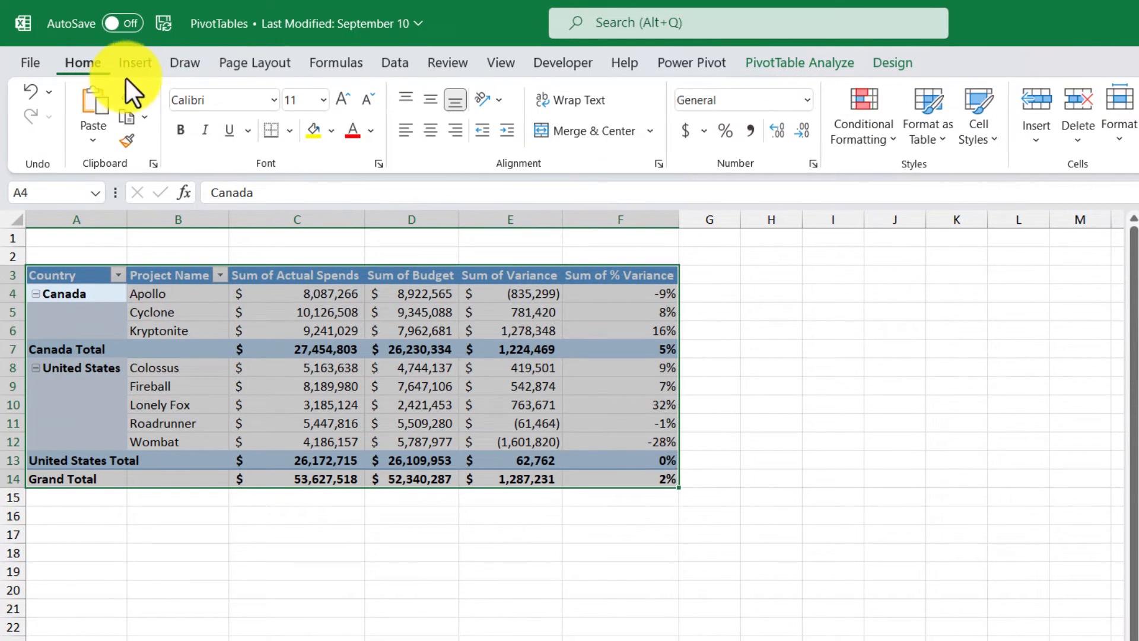
pyautogui.click(291, 130)
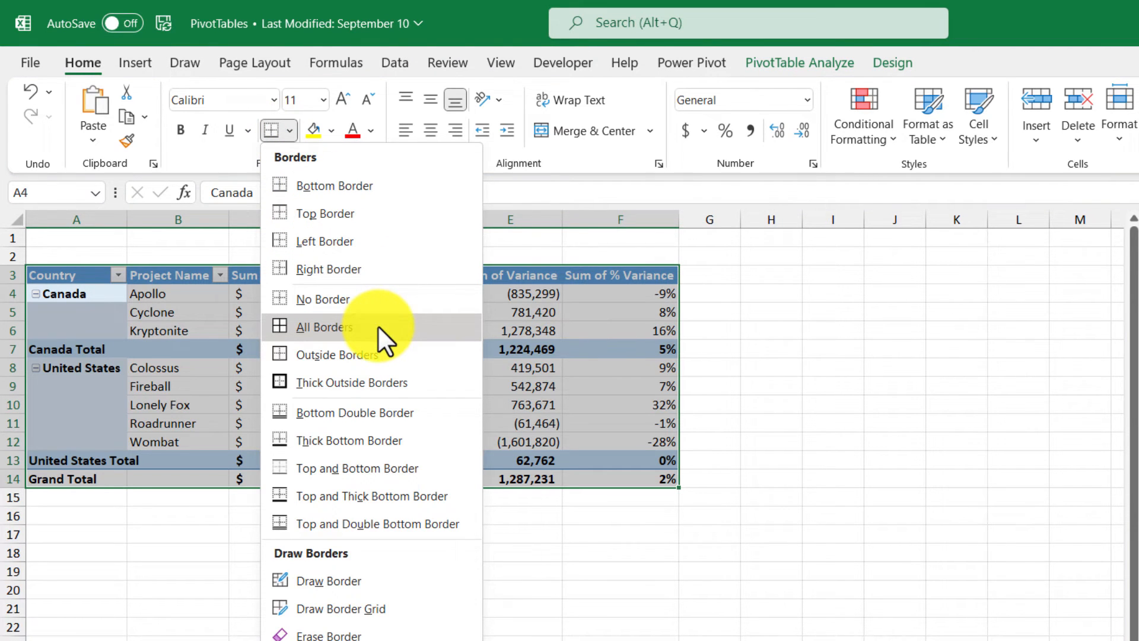
pyautogui.click(325, 327)
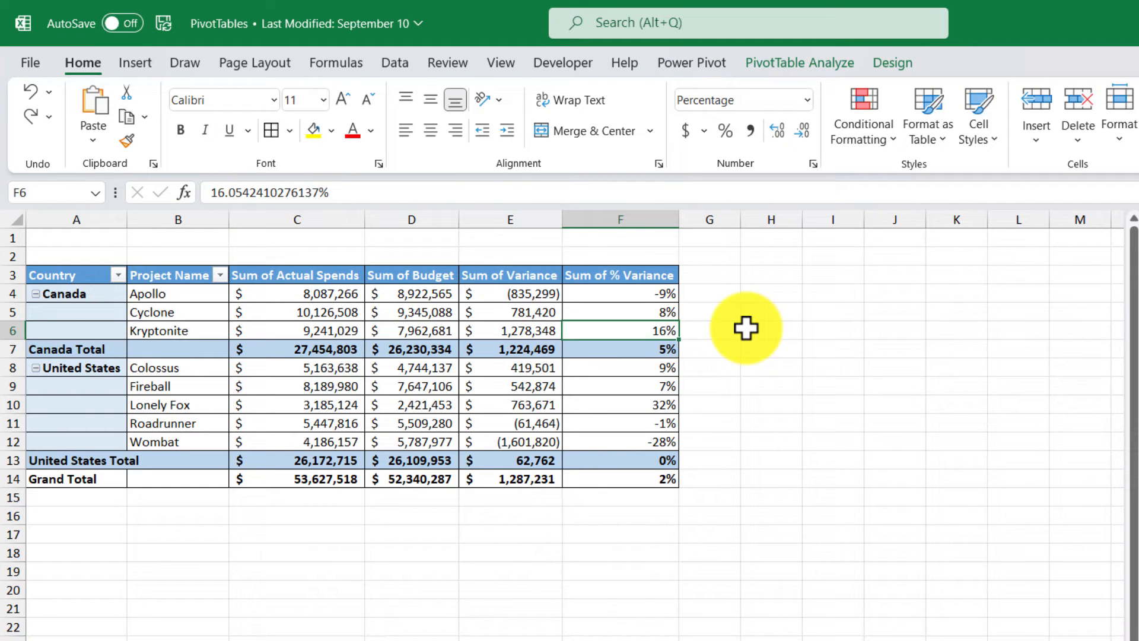
# Step: Sort project names Z to A, putting Kryptonite and Wombat first
pyautogui.click(394, 63)
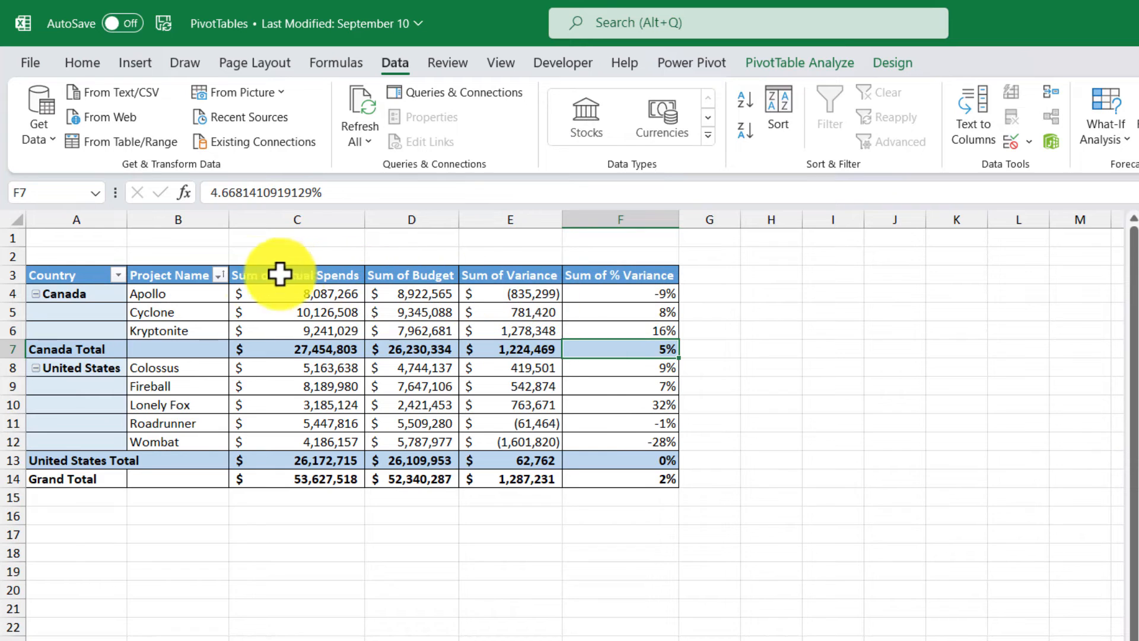
pyautogui.click(219, 275)
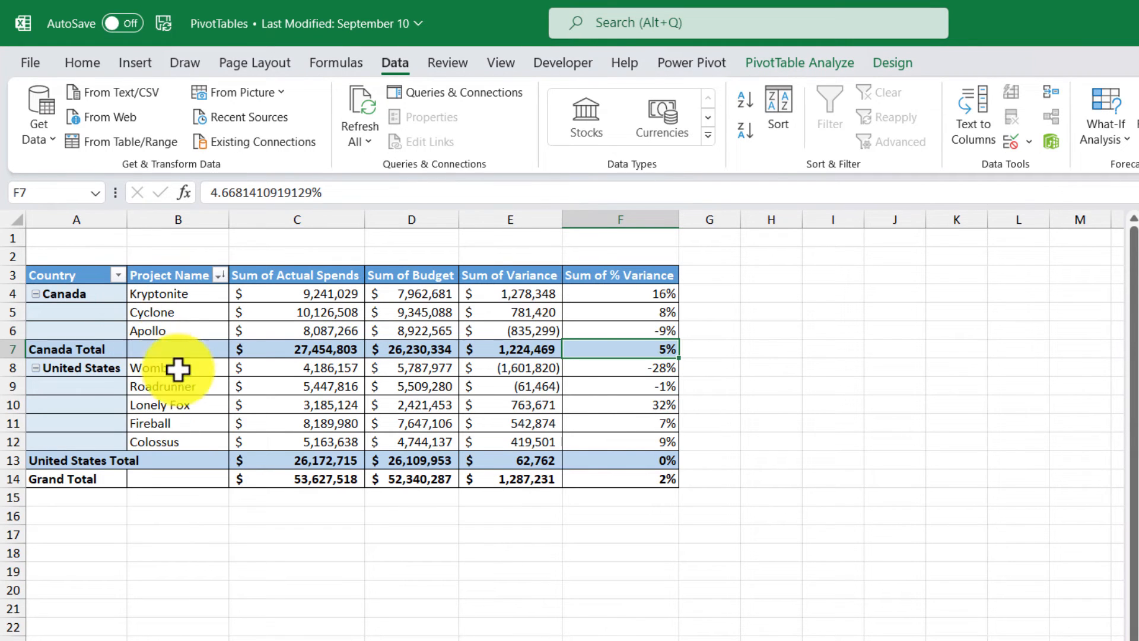
pyautogui.moveTo(244, 479)
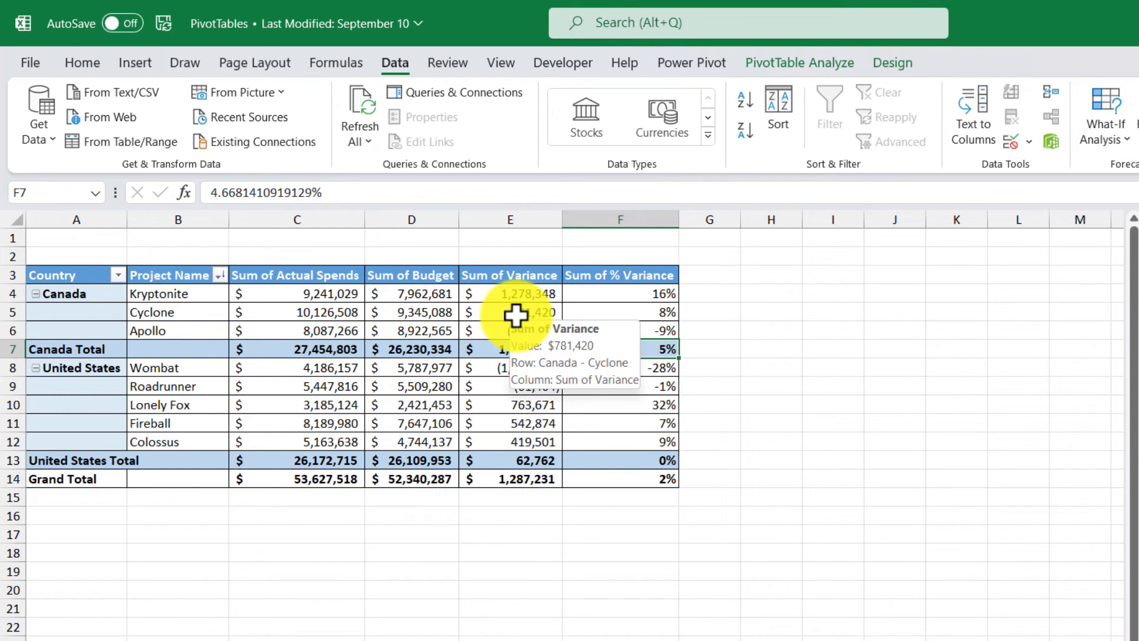
# Step: Sort projects by Sum of Variance, largest to smallest
pyautogui.rightClick(513, 312)
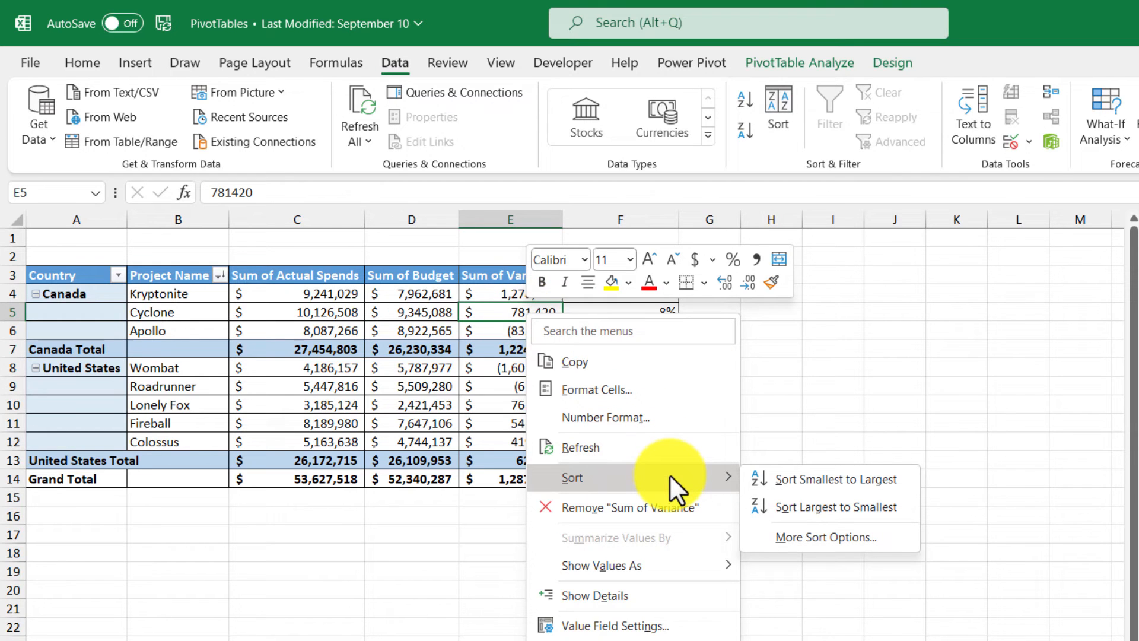
pyautogui.moveTo(855, 524)
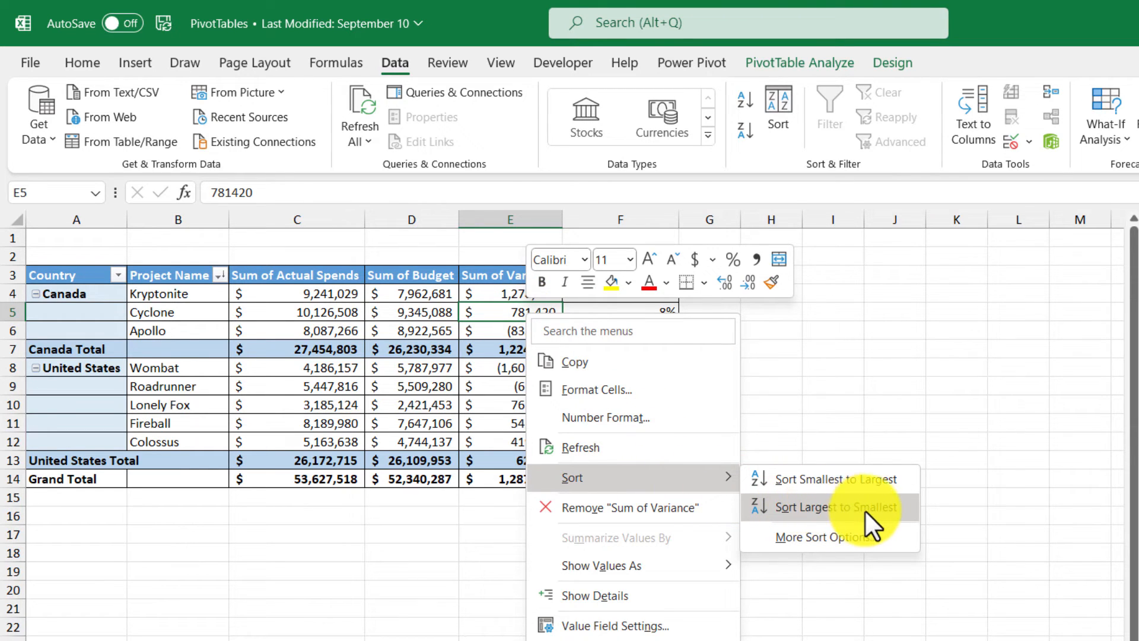
pyautogui.click(834, 508)
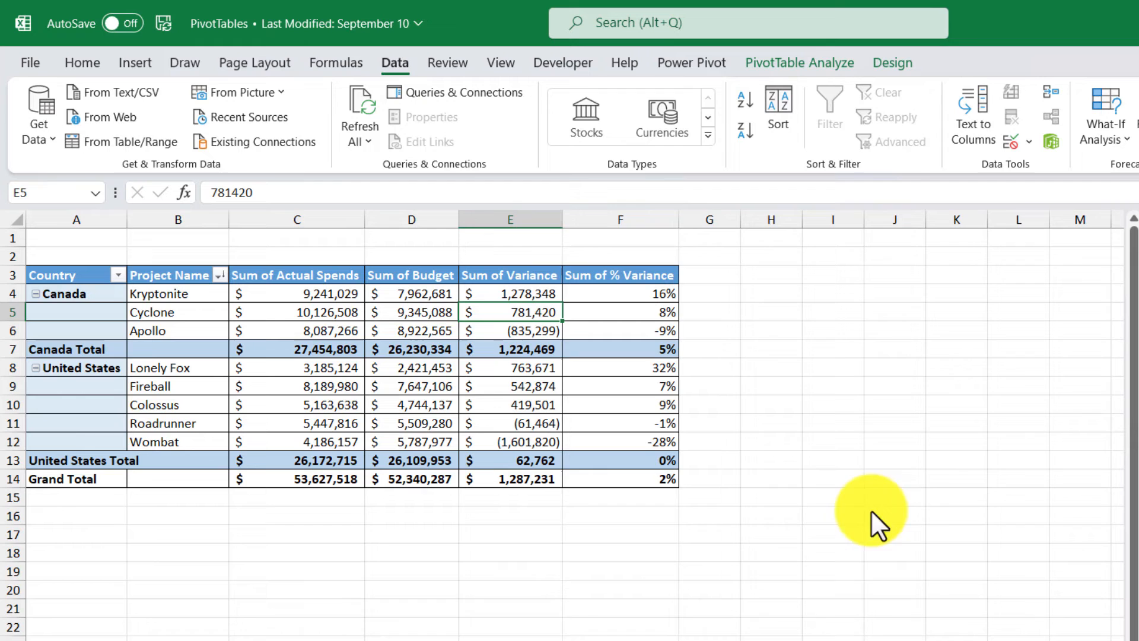
pyautogui.moveTo(780, 482)
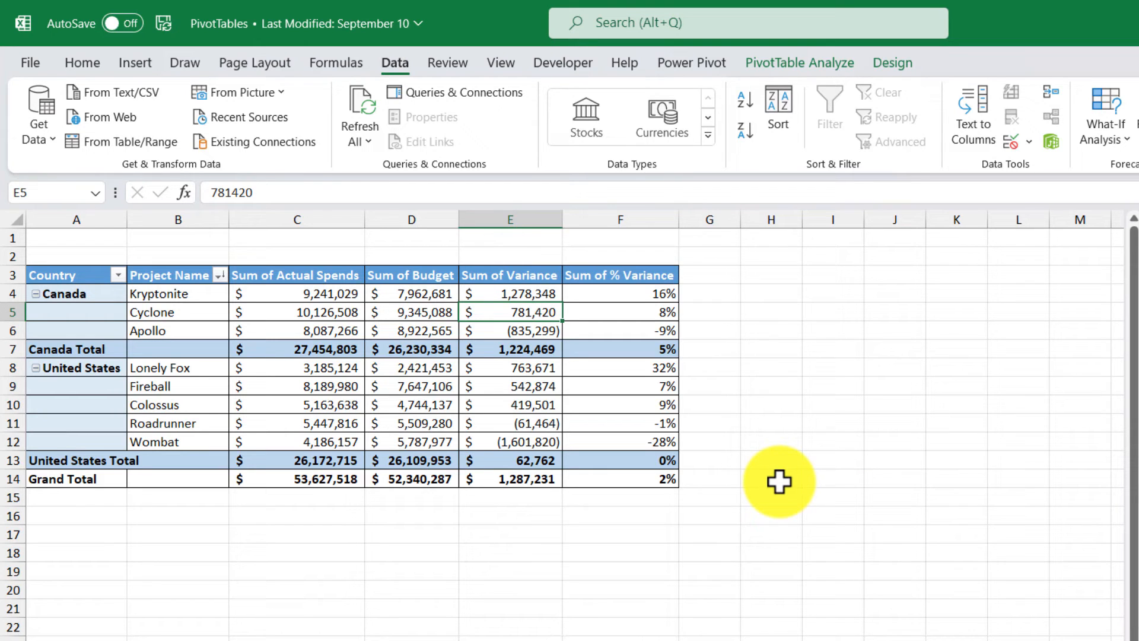
pyautogui.moveTo(779, 477)
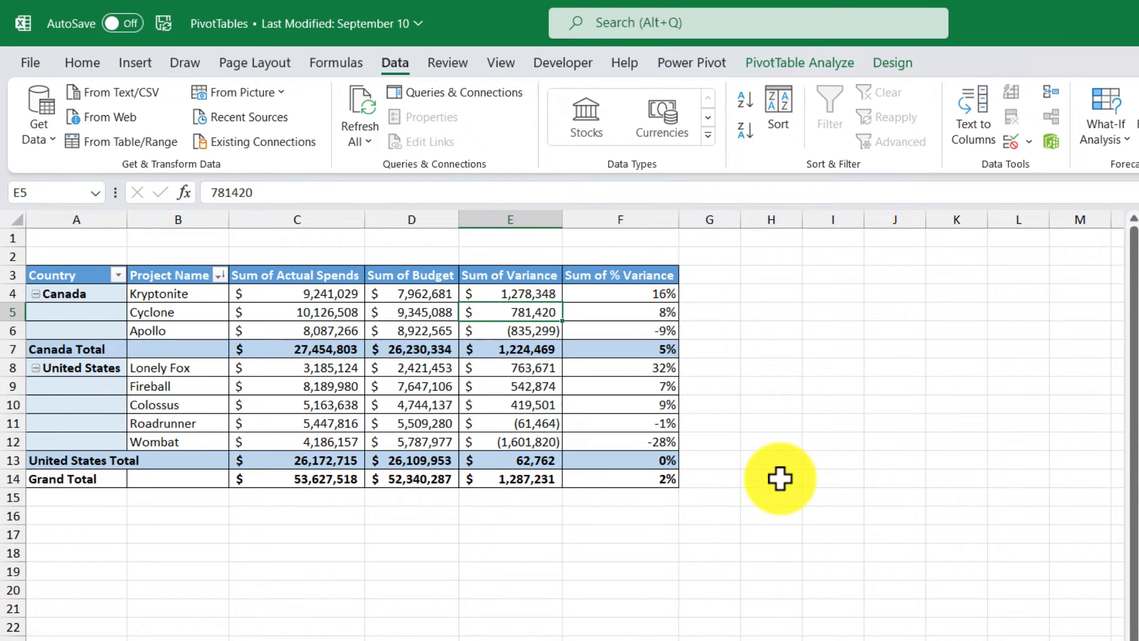
pyautogui.moveTo(118, 276)
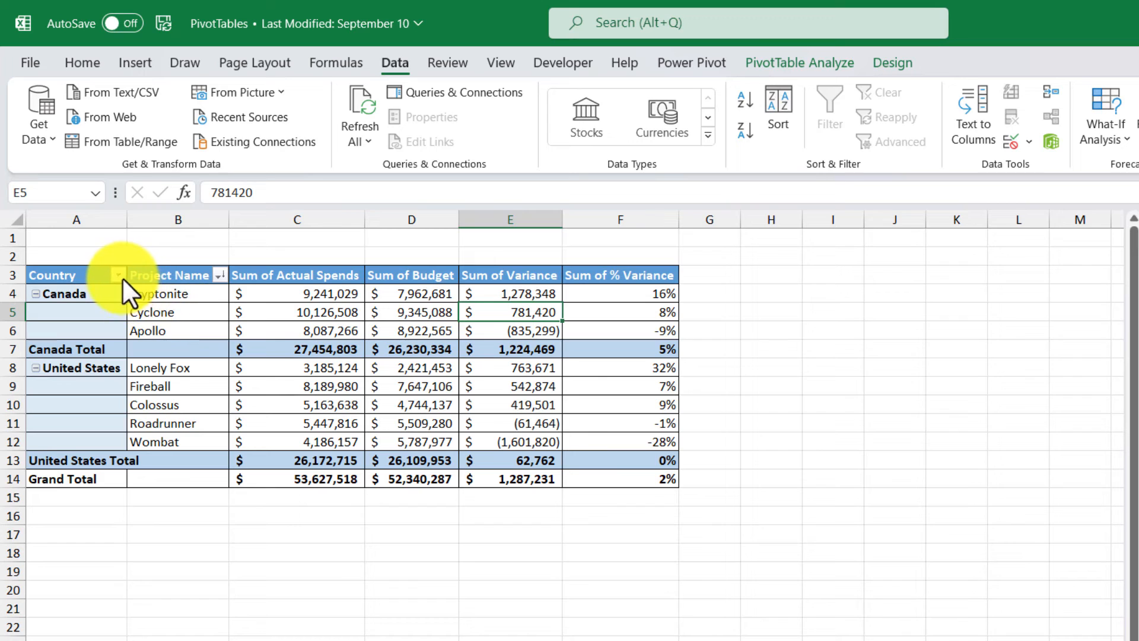
# Step: Filter the Country field to Canada only
pyautogui.click(116, 275)
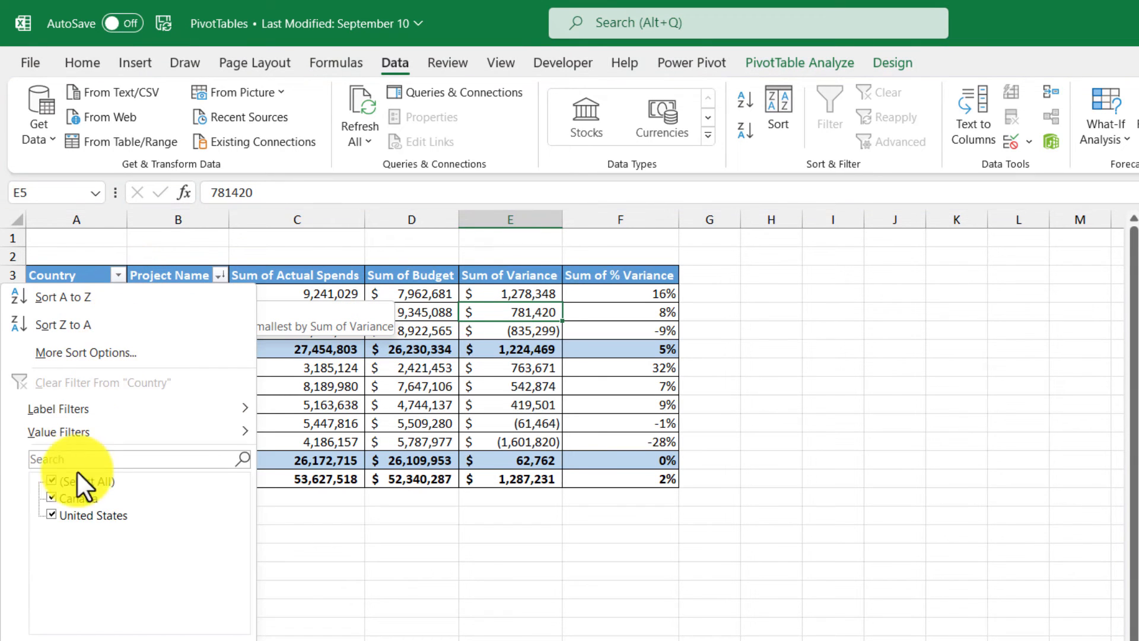
pyautogui.click(49, 515)
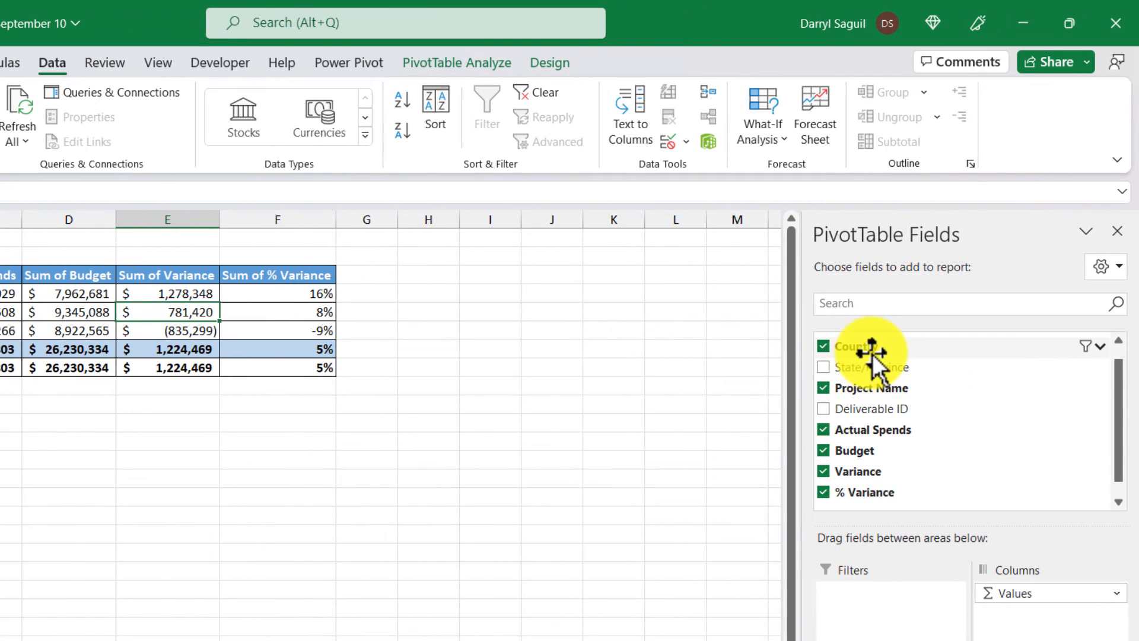
# Step: Add a Country slicer and select United States alongside Canada
pyautogui.rightClick(853, 346)
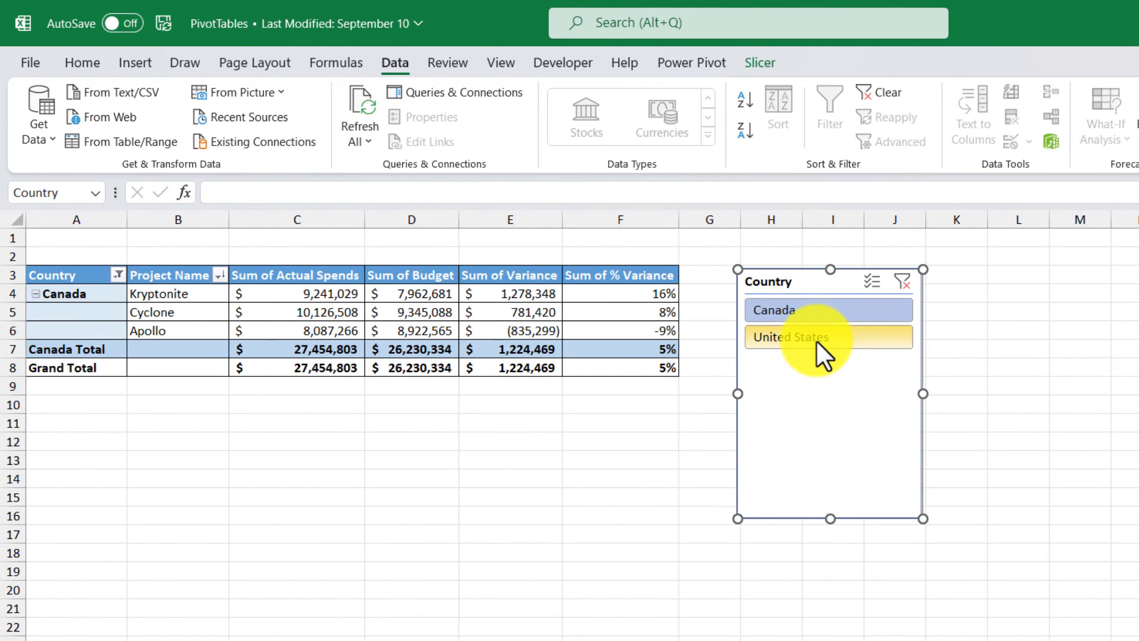
pyautogui.moveTo(828, 311)
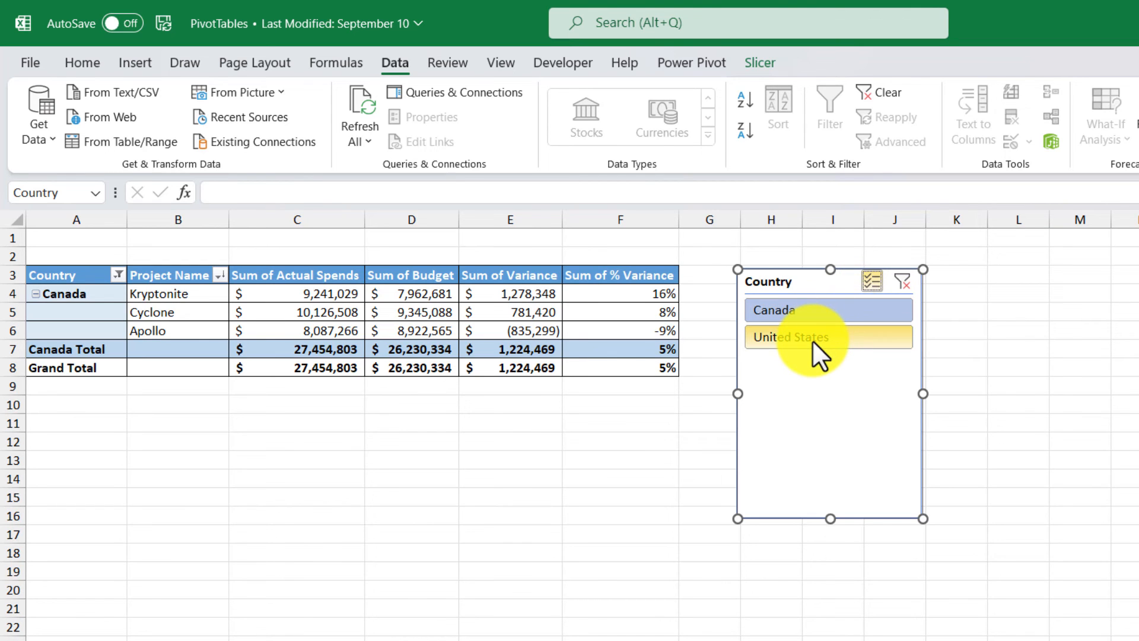
pyautogui.click(790, 337)
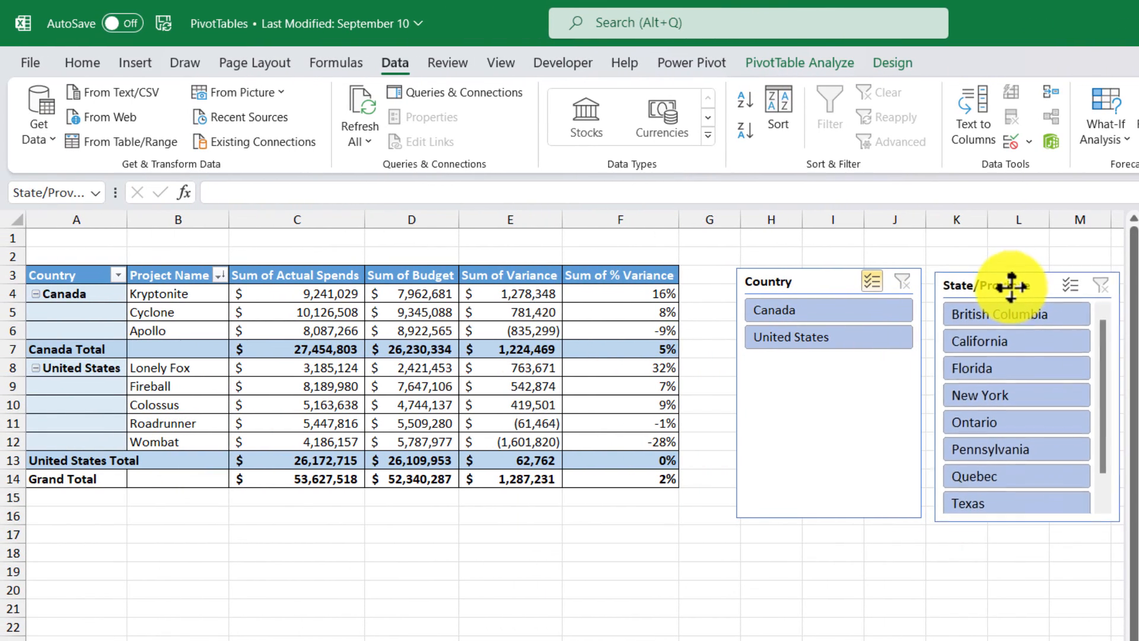
# Step: Position the new State/Province slicer beside the Country slicer
pyautogui.click(1010, 284)
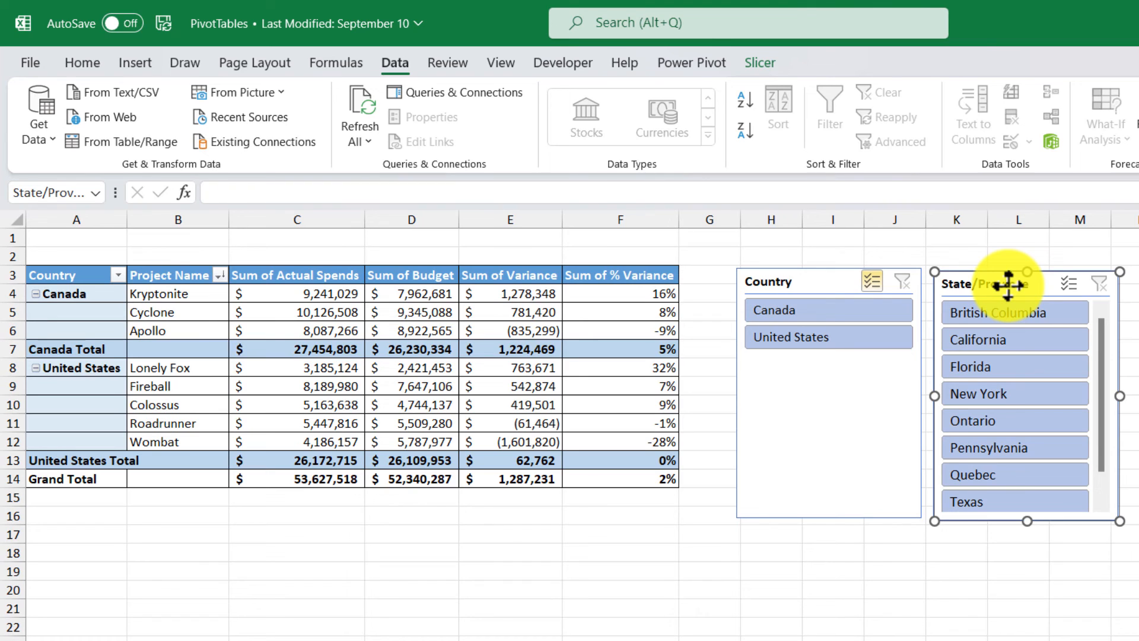